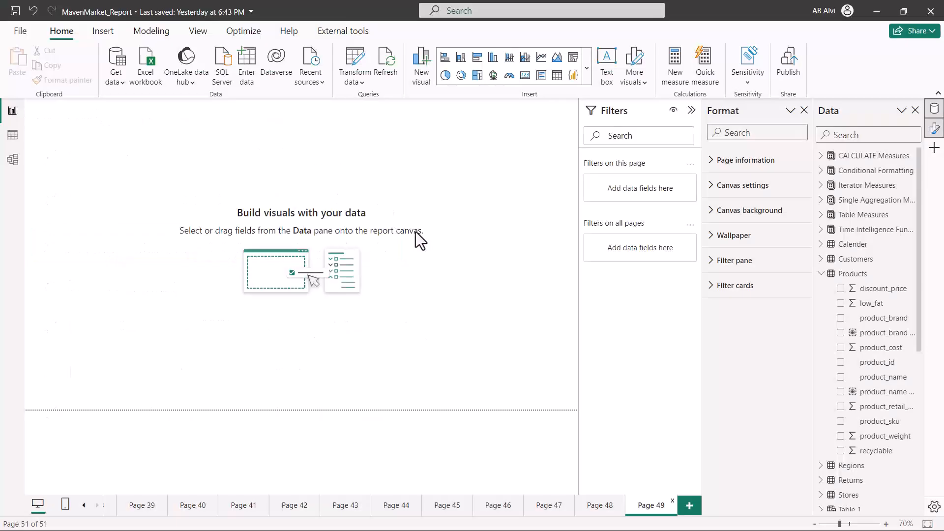
Step: Expand the Visualizations gallery and scroll down to the AI visuals section
click(586, 67)
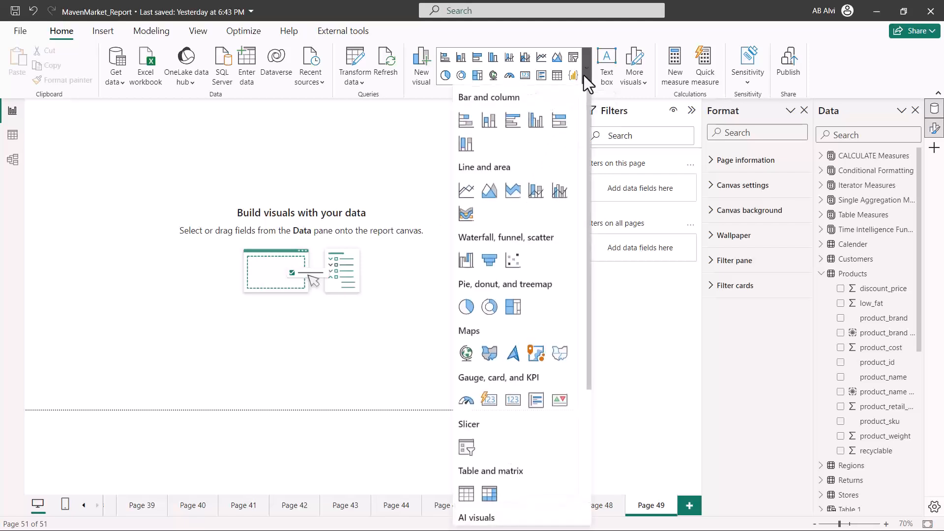
scroll(down, 3)
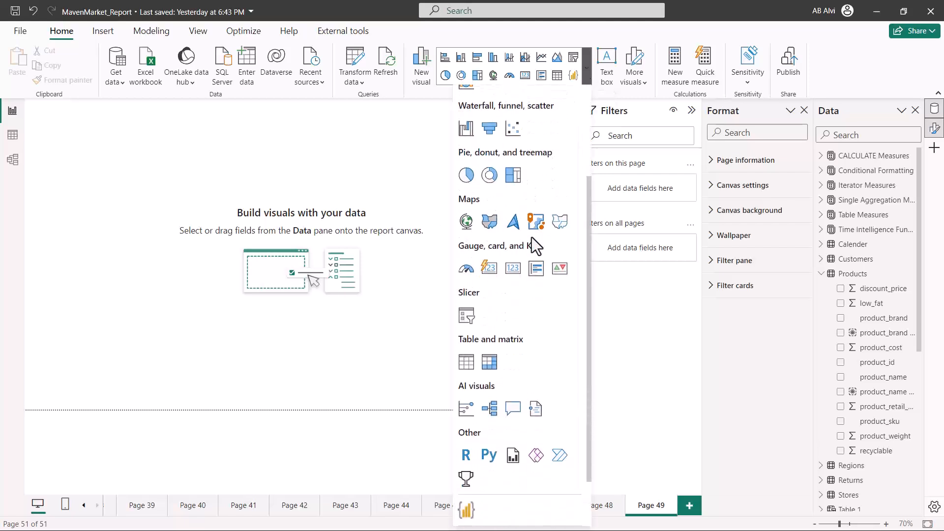
scroll(down, 3)
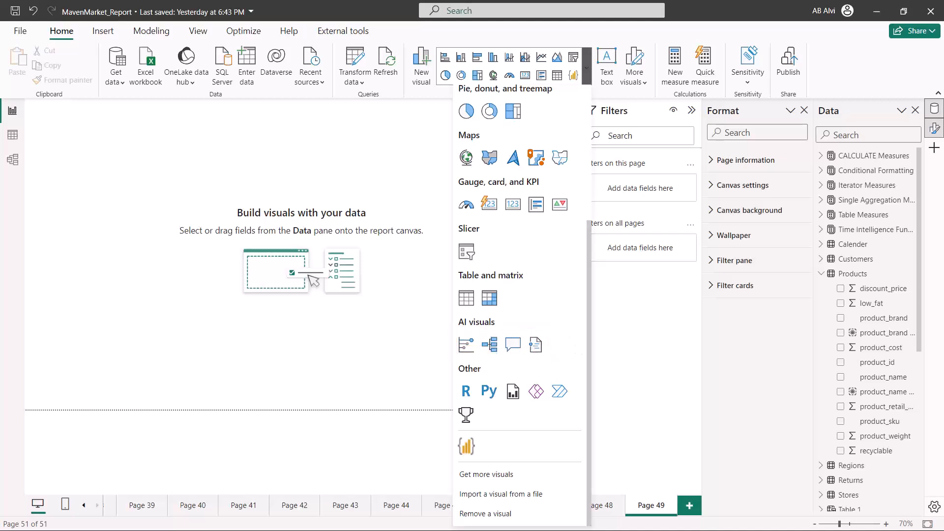
mouse_move(513, 345)
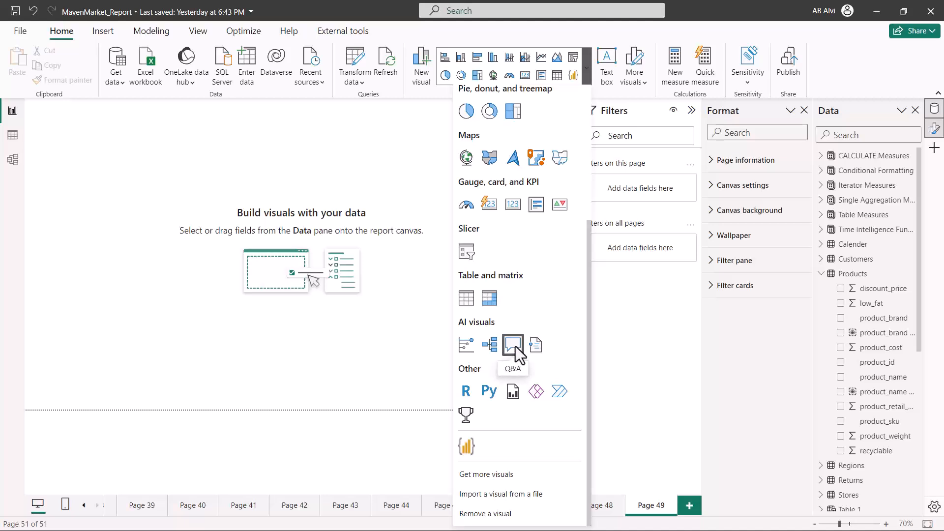
Step: Insert a Q&A visual on the blank MavenMarket page and enlarge it
click(513, 345)
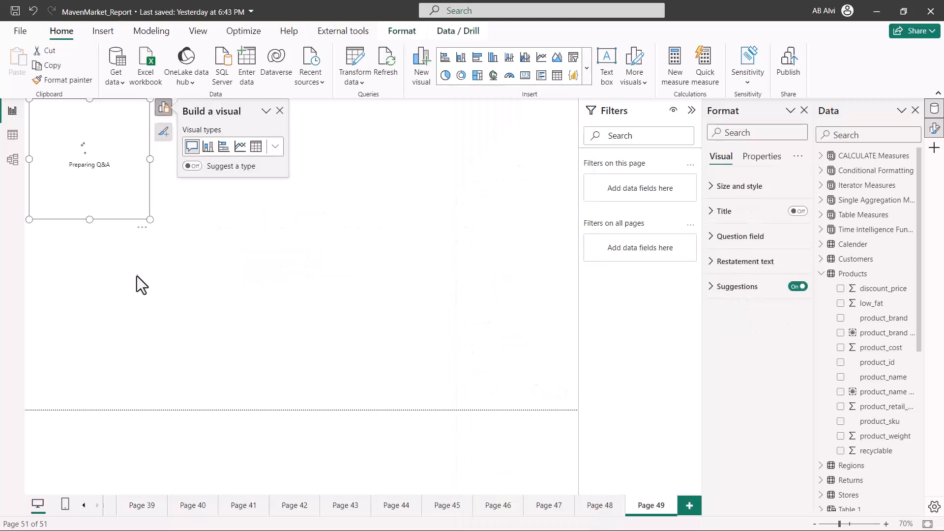
mouse_move(167, 246)
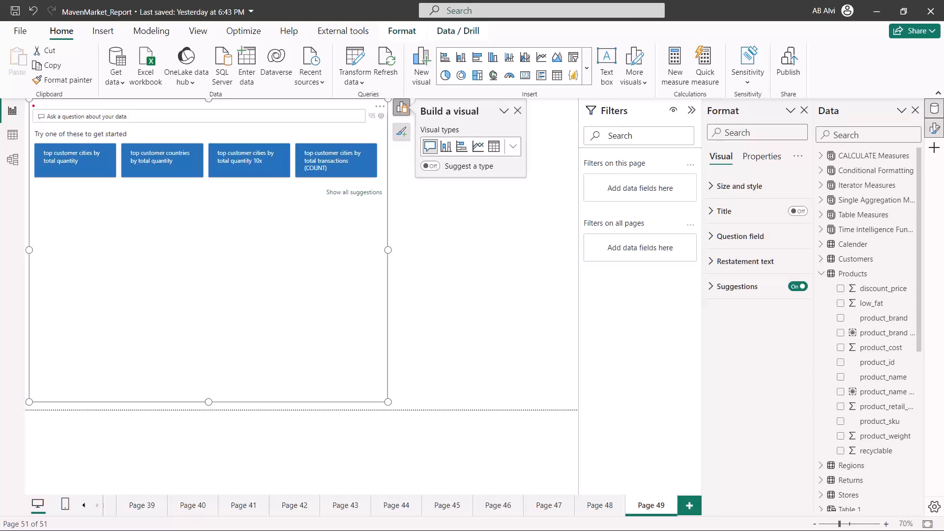
click(104, 116)
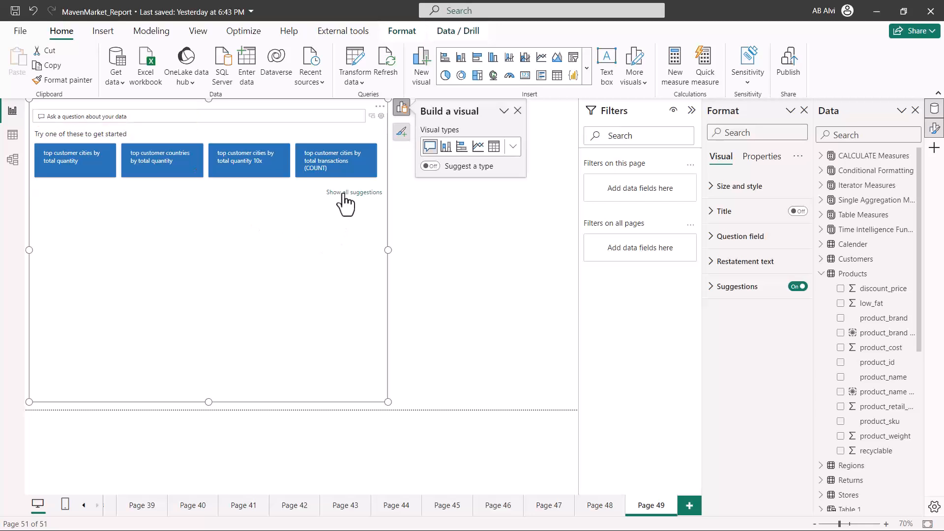
Step: Show all suggestions and pick 'top customer cities by total quantity' to generate the map
click(354, 192)
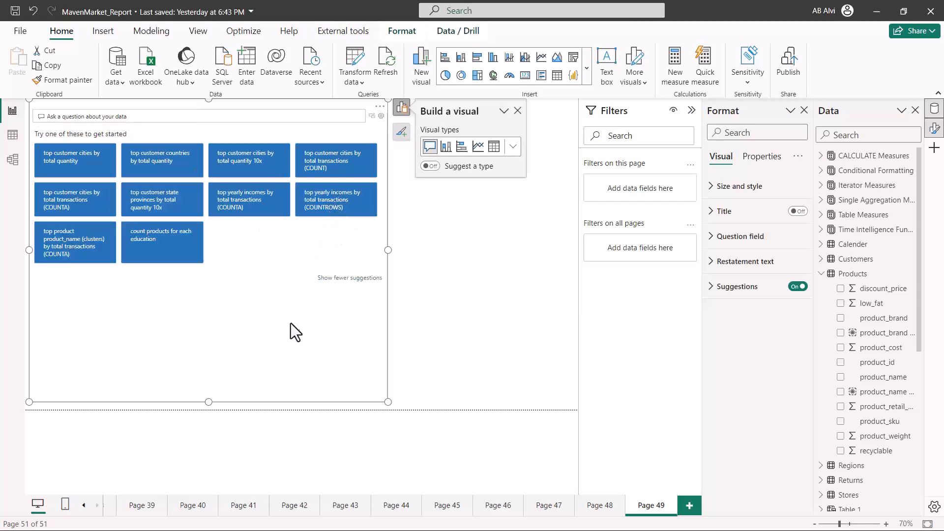
mouse_move(256, 315)
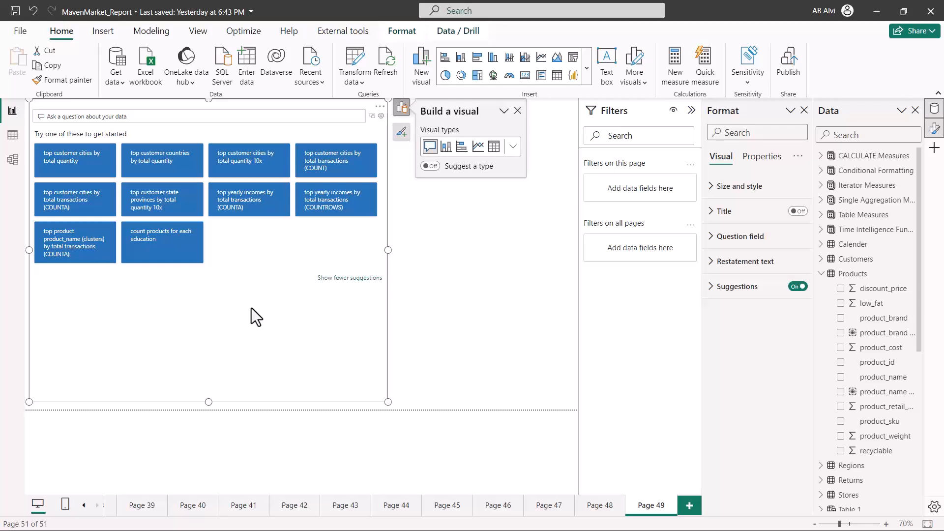
mouse_move(74, 177)
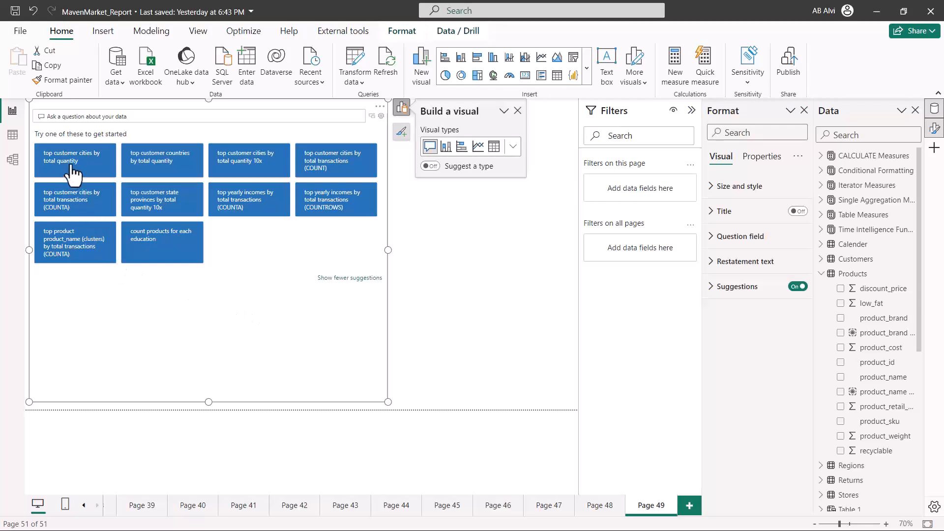
mouse_move(87, 171)
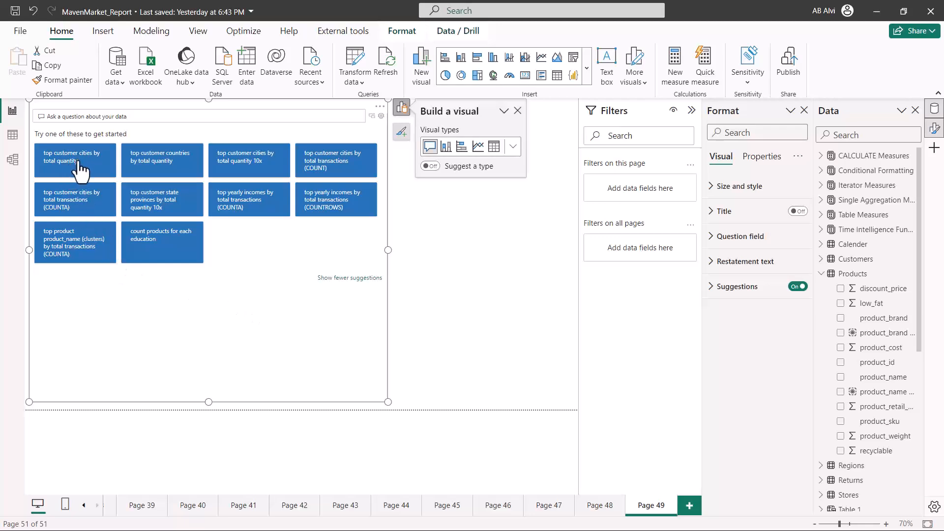
mouse_move(62, 169)
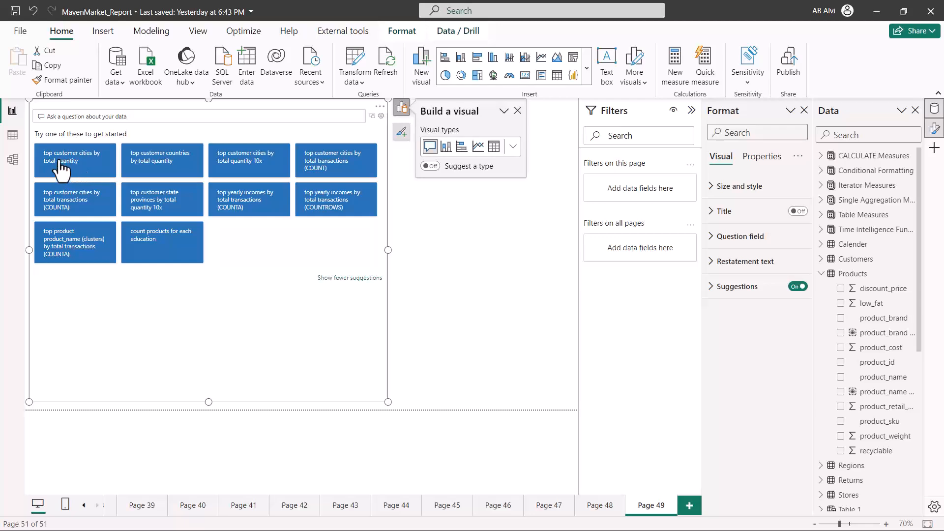
mouse_move(77, 170)
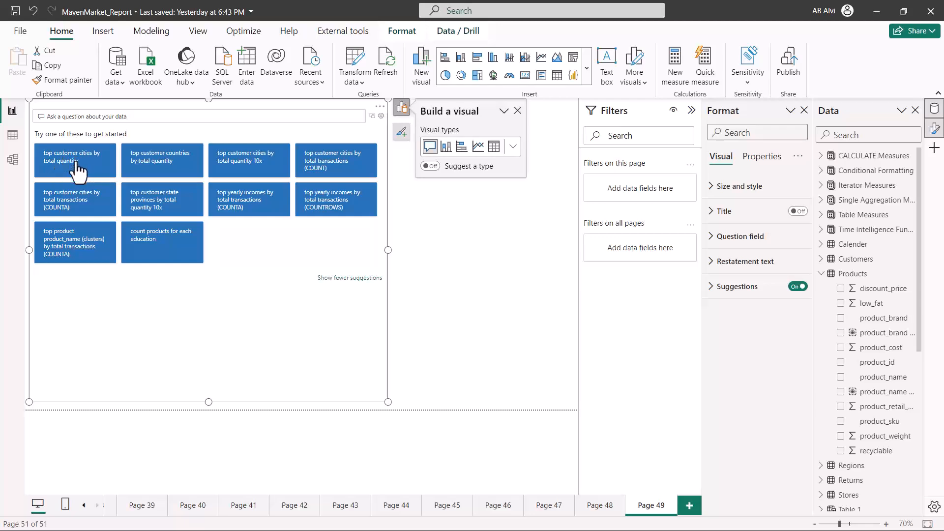
click(74, 159)
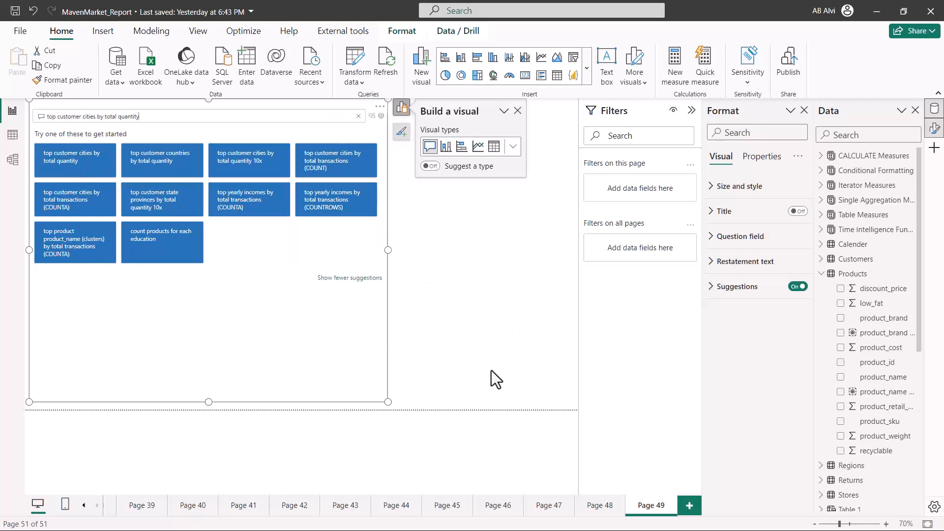
mouse_move(294, 258)
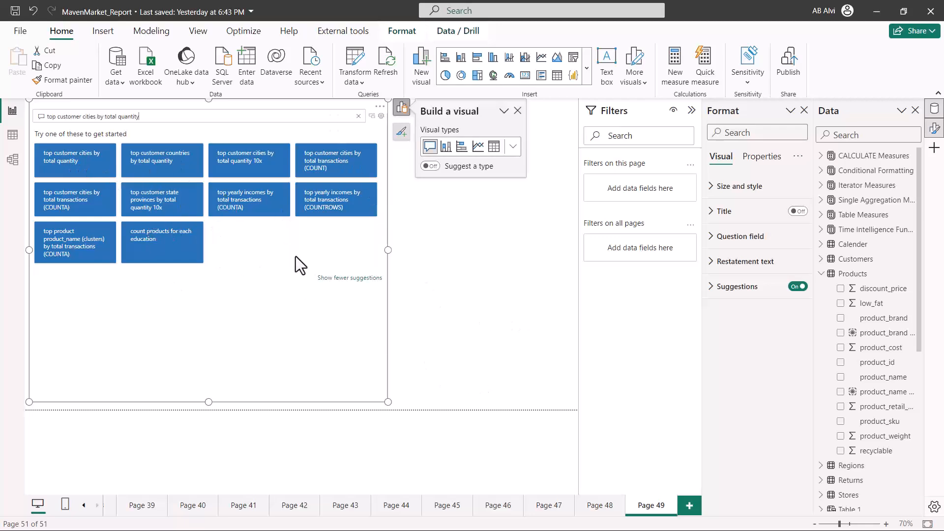
click(74, 160)
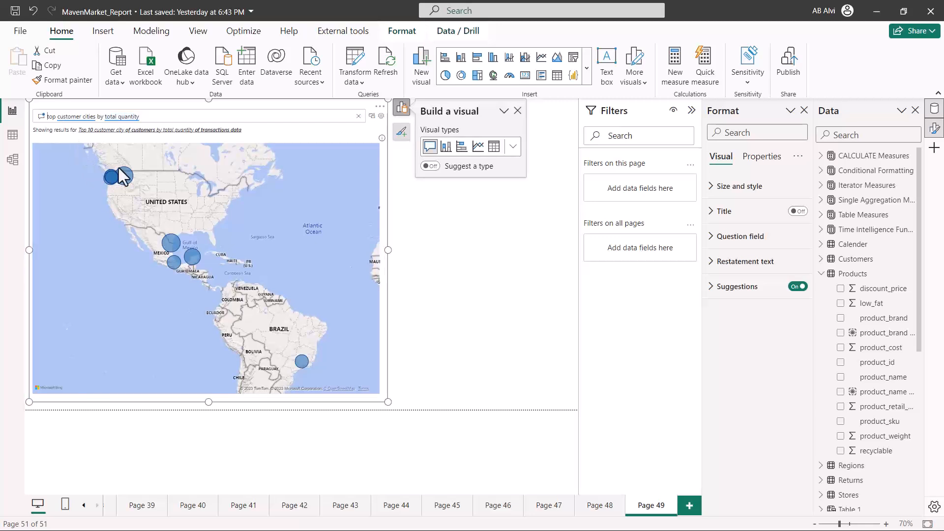
mouse_move(112, 177)
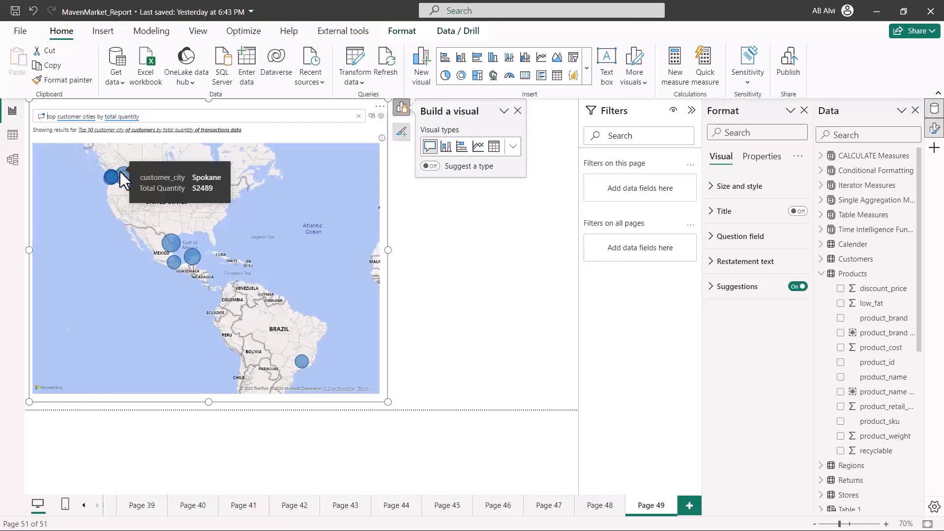
mouse_move(129, 183)
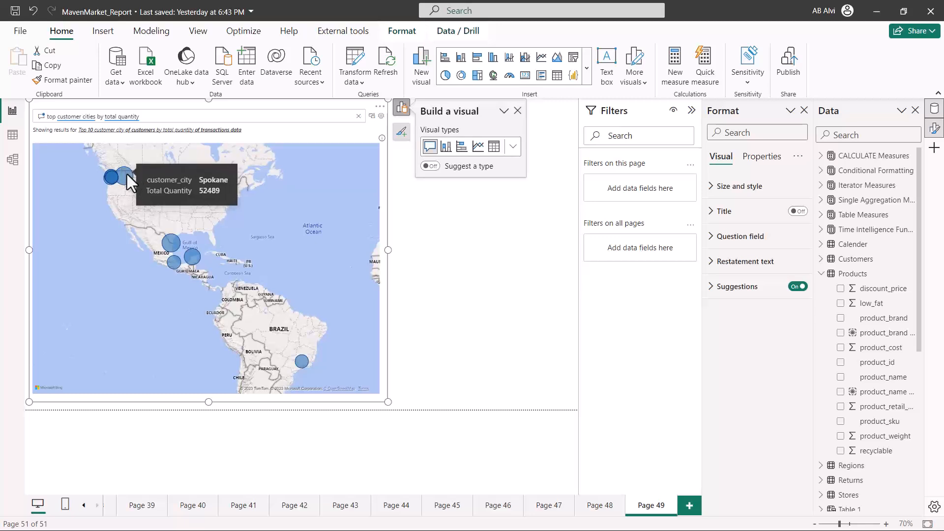
mouse_move(98, 173)
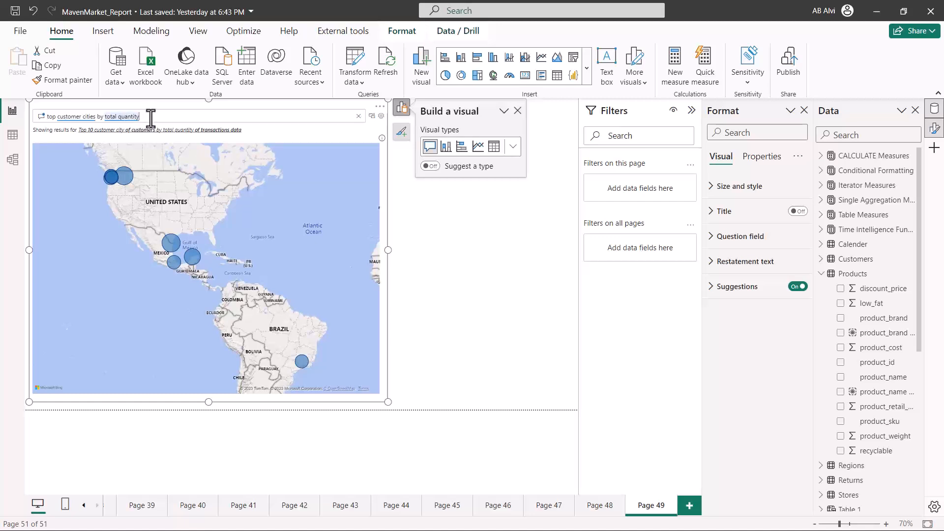
Step: Change the question's 'quantity' to 'cost' so it reads 'top customer cities by total cost'
key(Backspace)
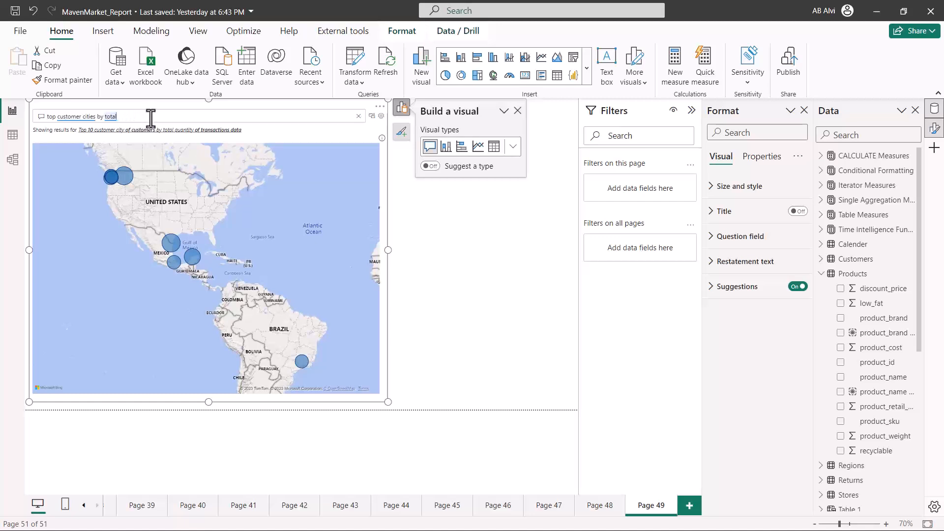
text(cost)
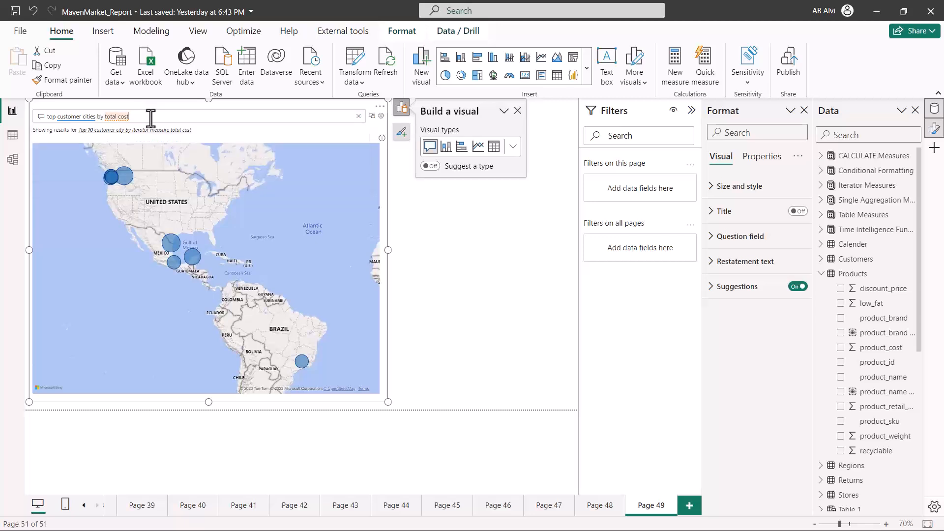
mouse_move(128, 188)
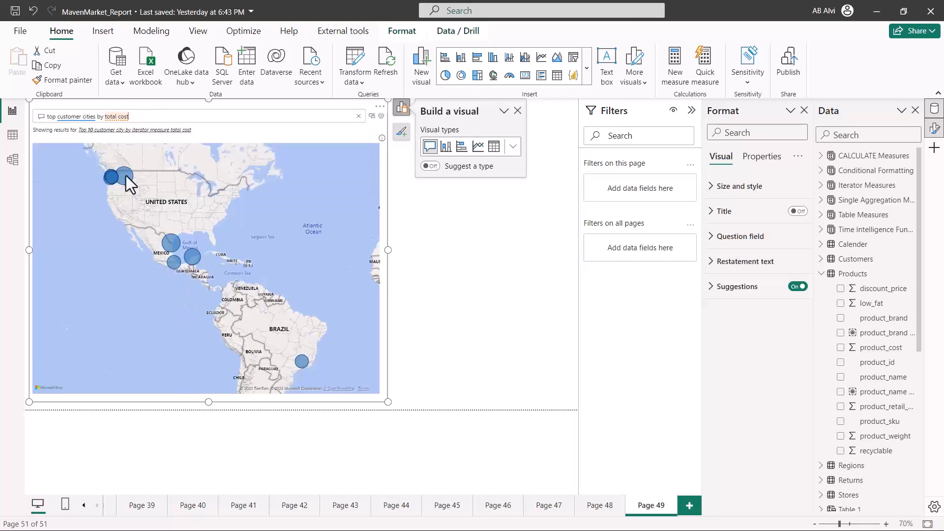
mouse_move(124, 177)
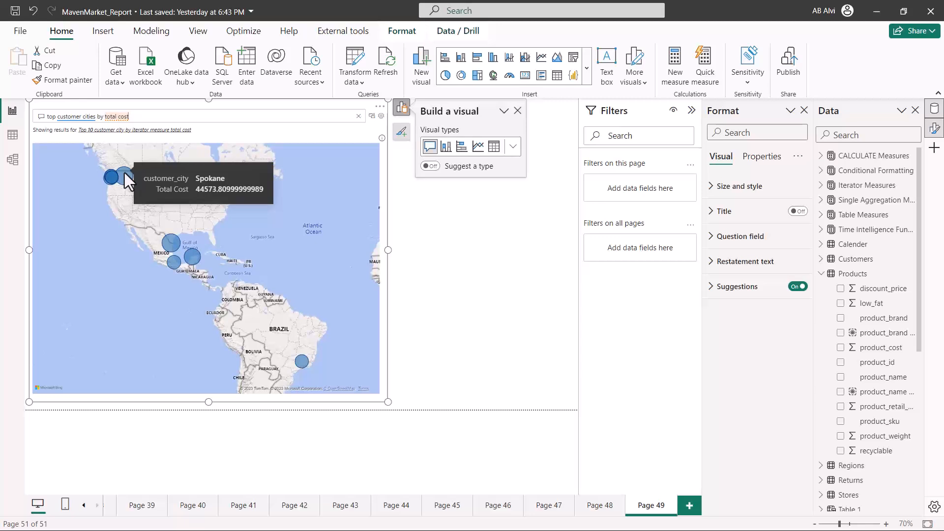
mouse_move(172, 245)
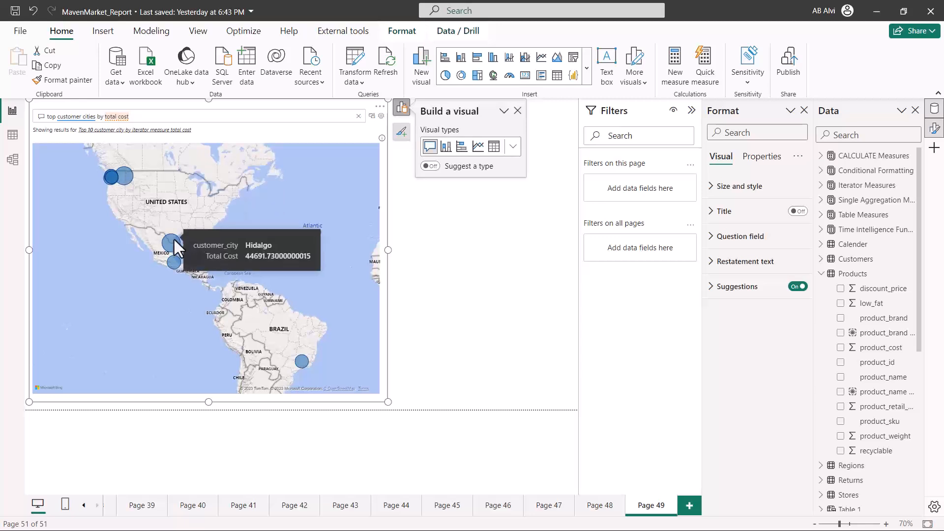
mouse_move(186, 263)
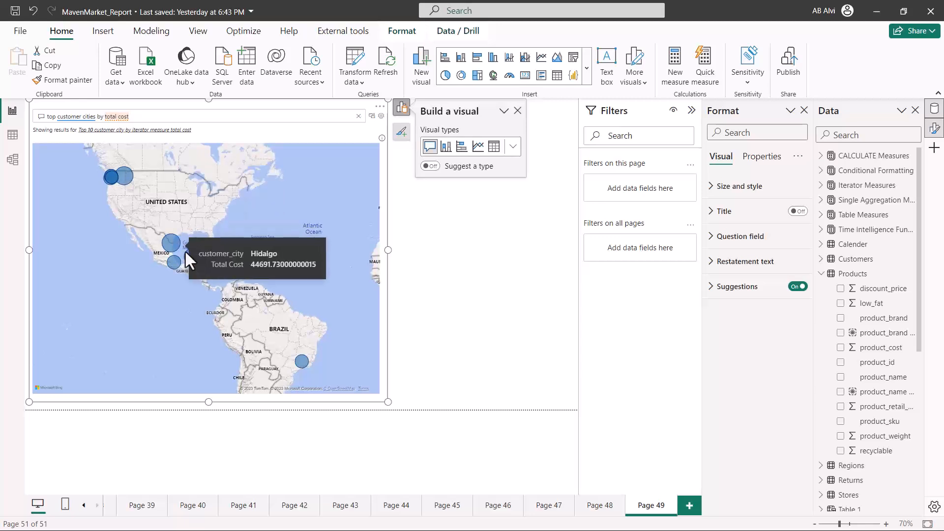
mouse_move(193, 259)
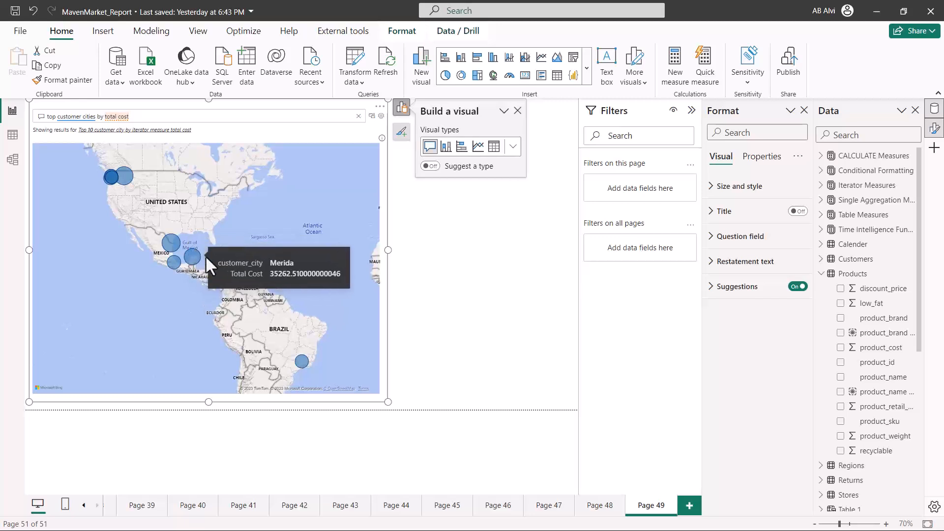
mouse_move(196, 261)
text( 3)
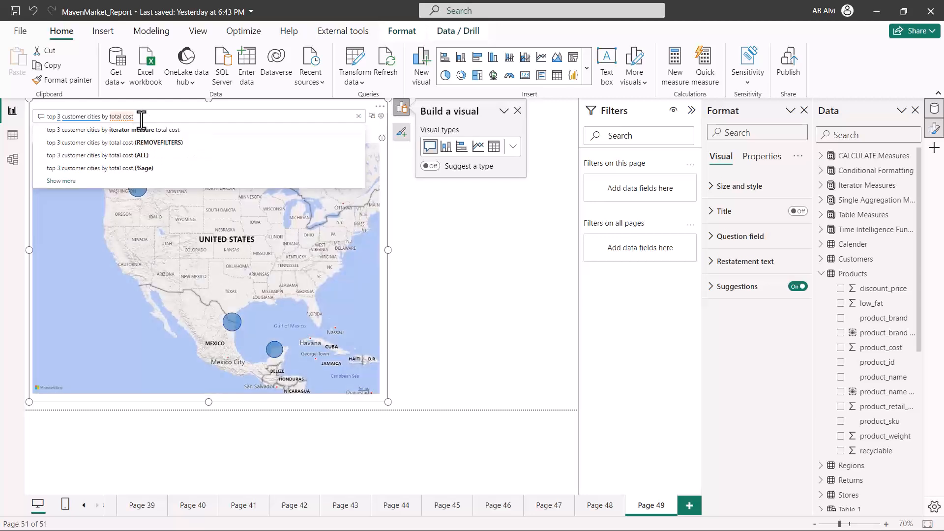
Step: Dismiss the completions to view the cost map, then clear the question
click(115, 130)
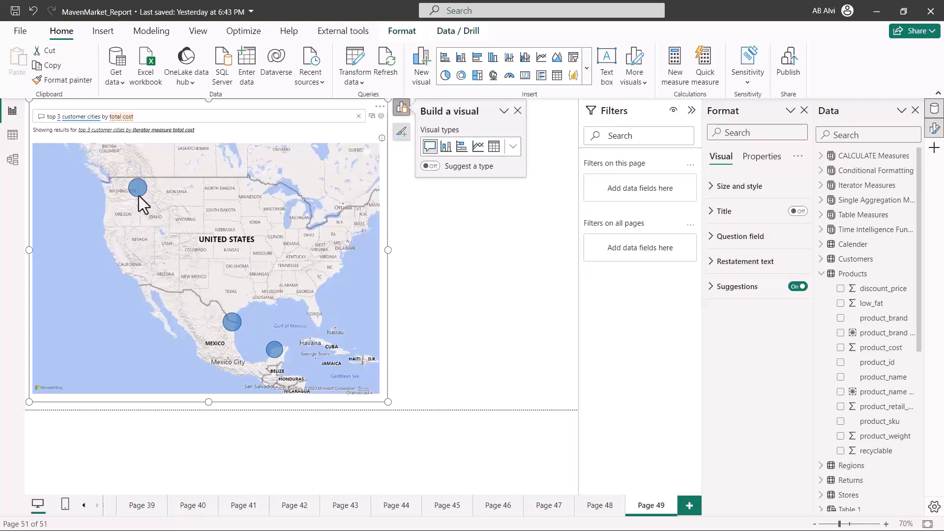
mouse_move(275, 349)
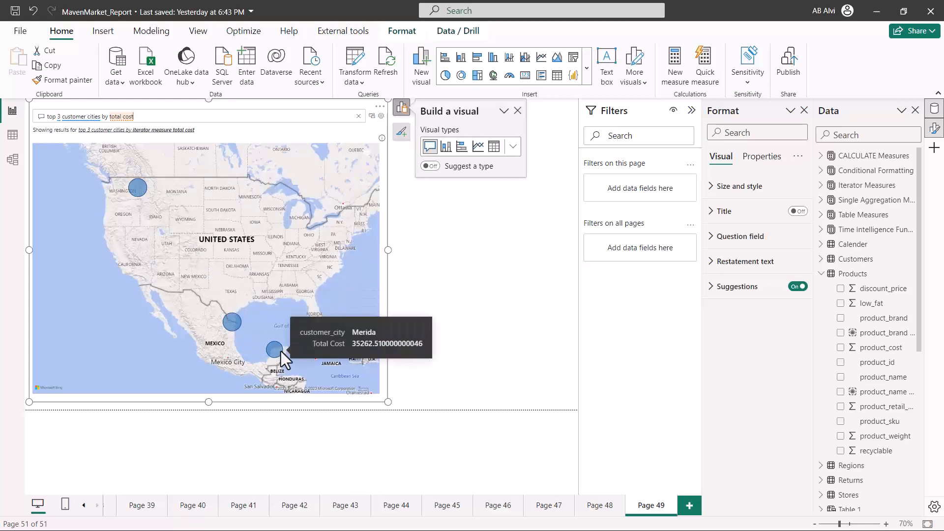
mouse_move(272, 359)
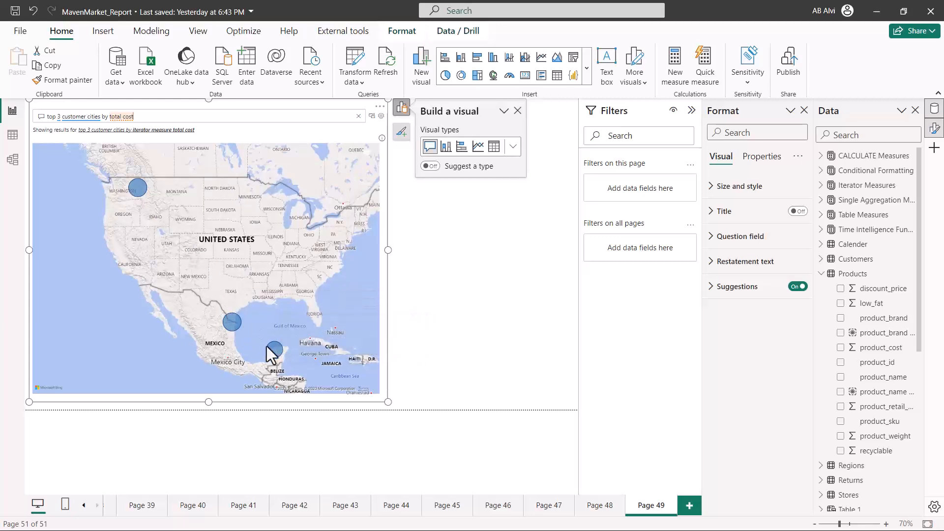
mouse_move(142, 143)
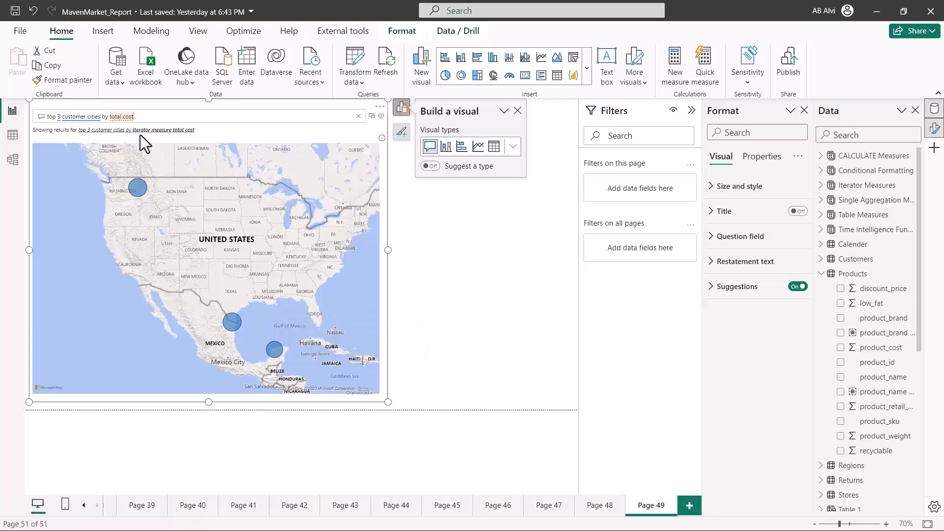
click(123, 117)
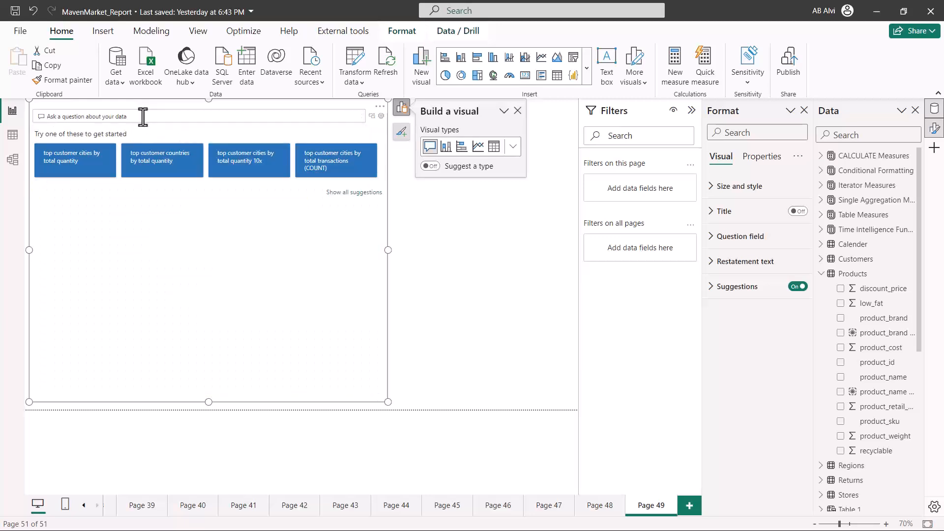
Step: Ask 'show the total transactions' in the Q&A box, yielding a 270K count card
text(show the total)
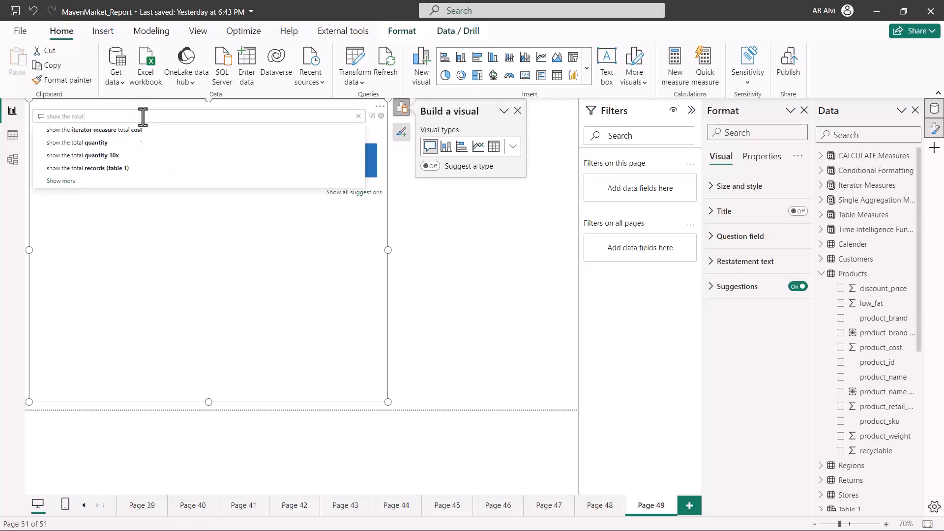
text(transactions)
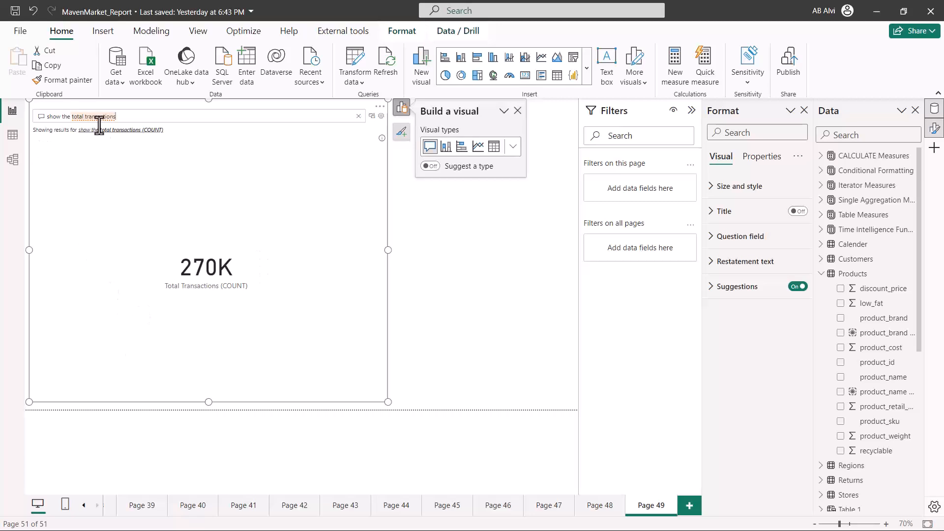
mouse_move(189, 299)
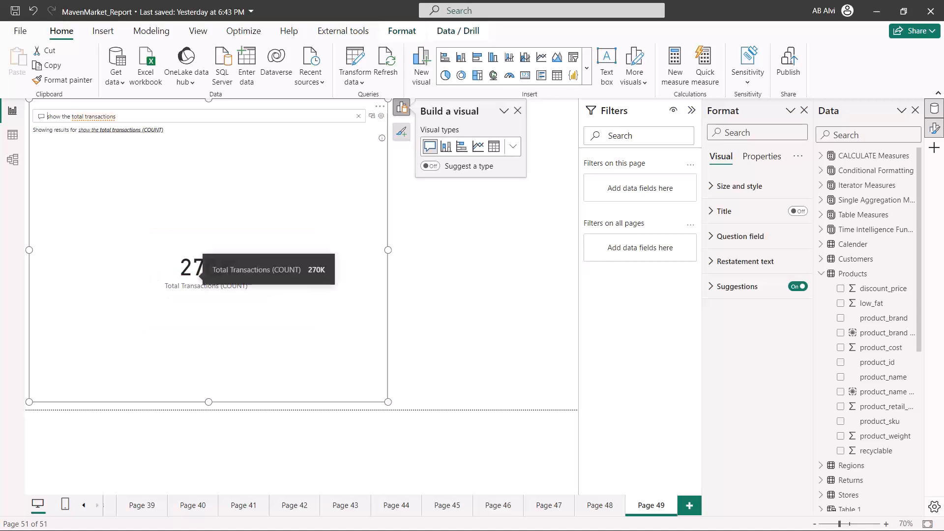
mouse_move(206, 262)
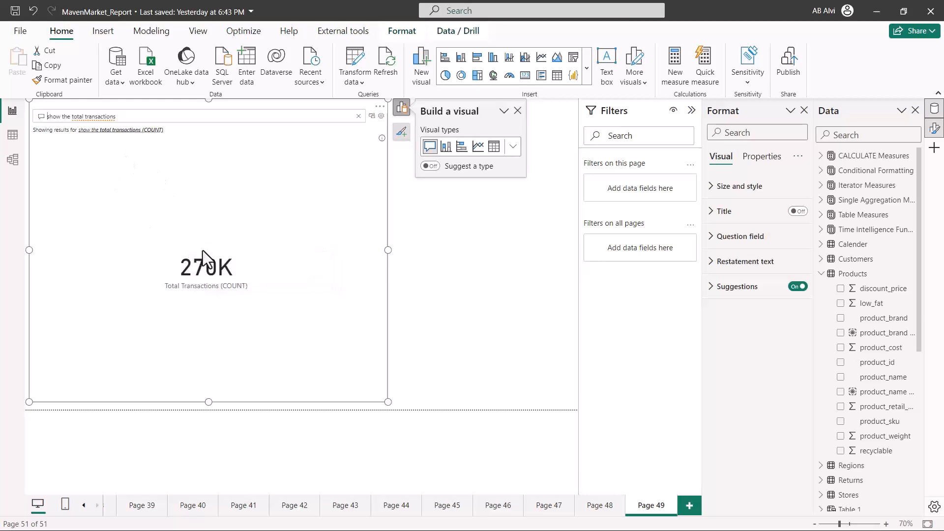
mouse_move(112, 146)
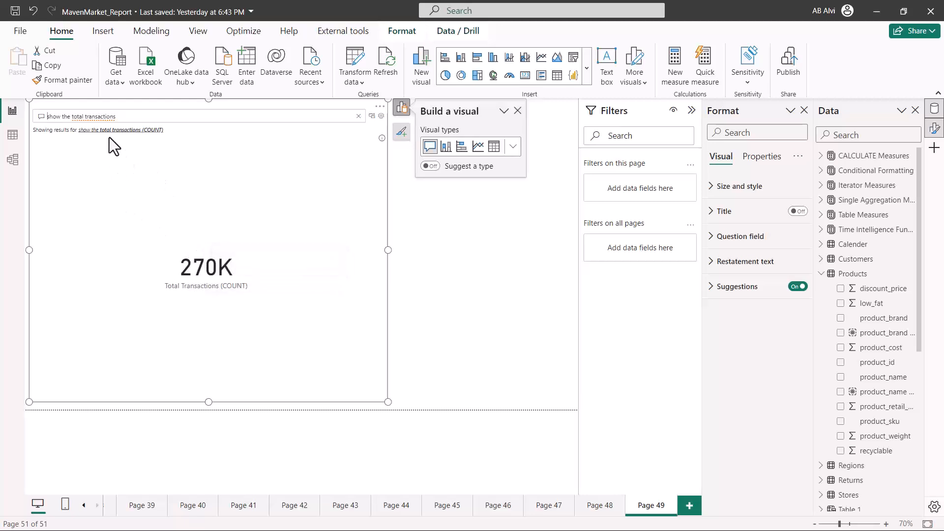
mouse_move(195, 204)
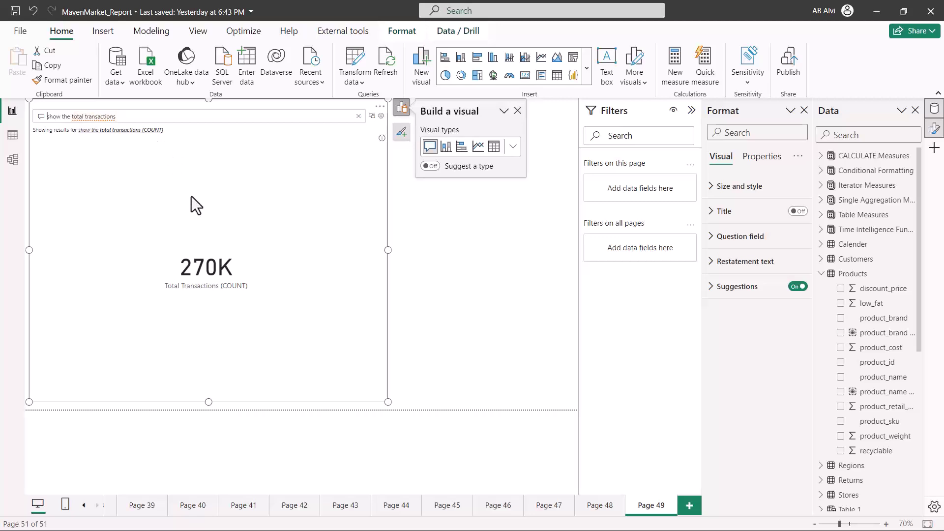
mouse_move(163, 230)
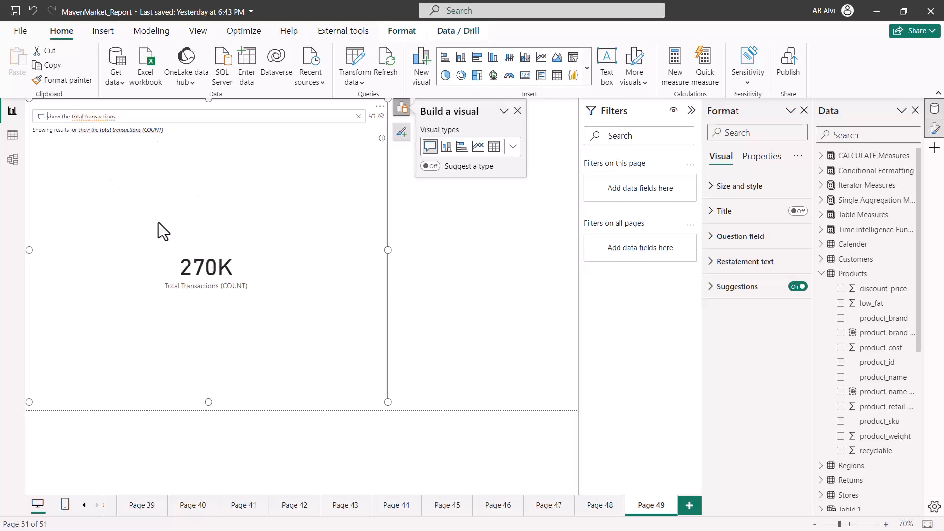
mouse_move(257, 303)
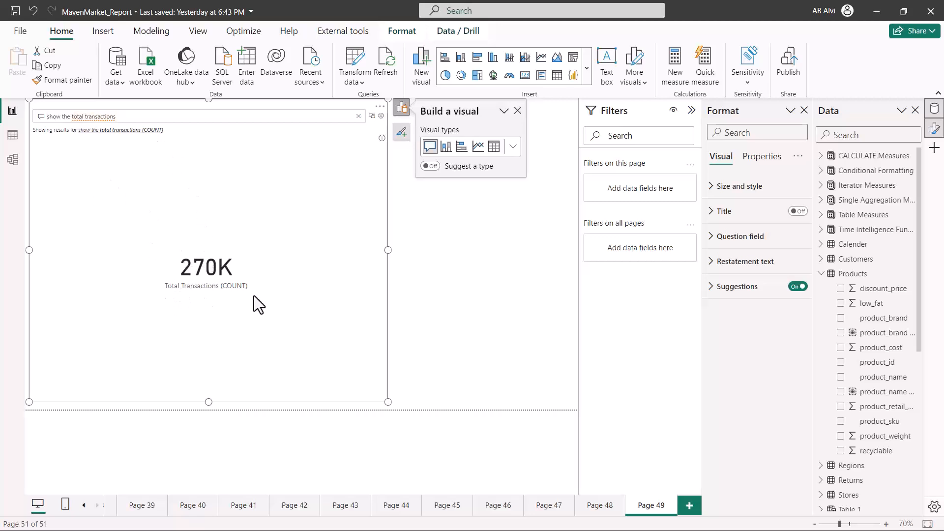
mouse_move(204, 299)
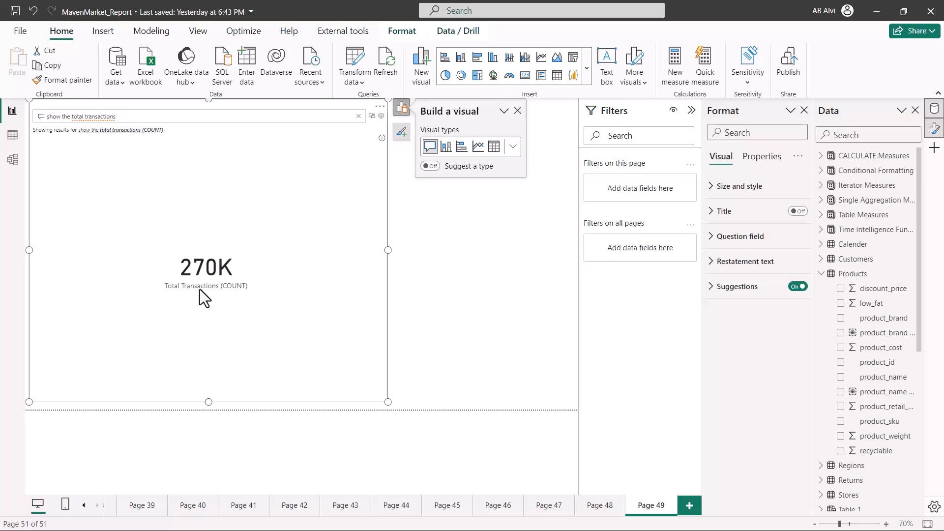
mouse_move(159, 296)
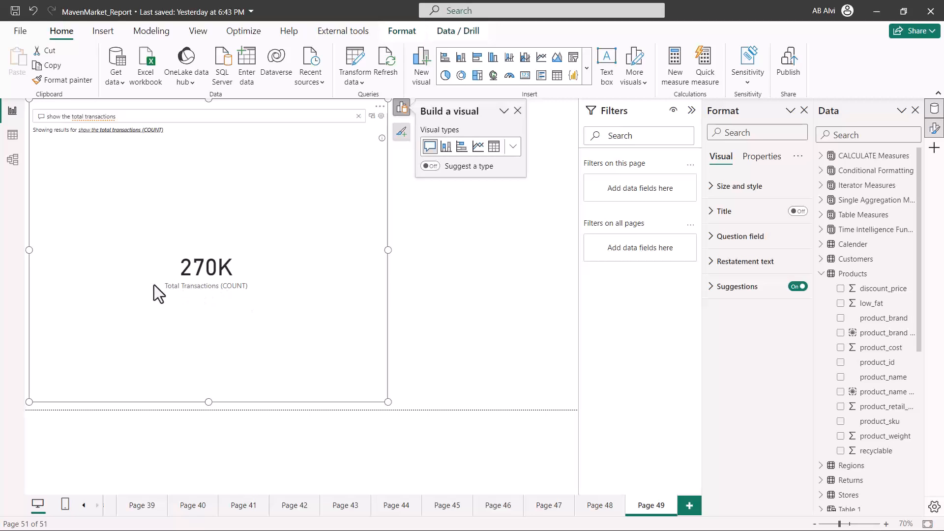
mouse_move(189, 299)
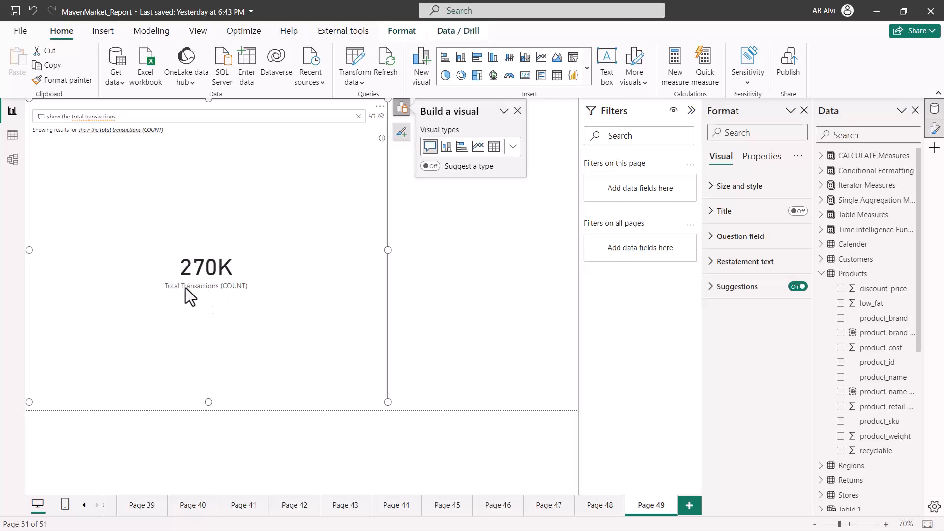
mouse_move(218, 307)
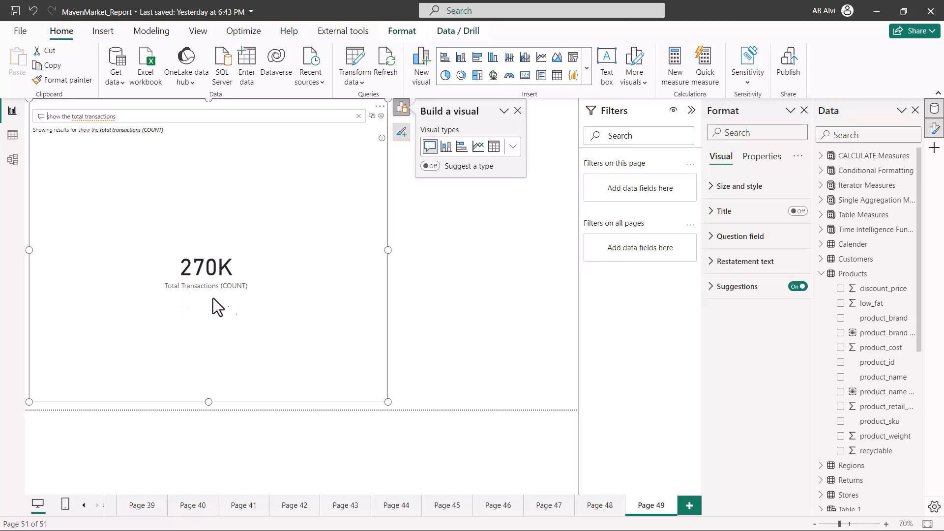
mouse_move(206, 298)
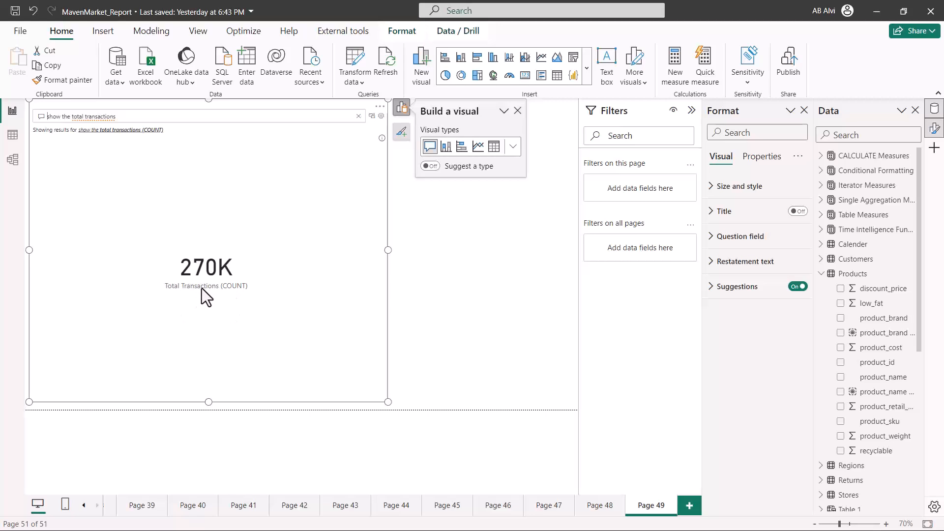
mouse_move(175, 292)
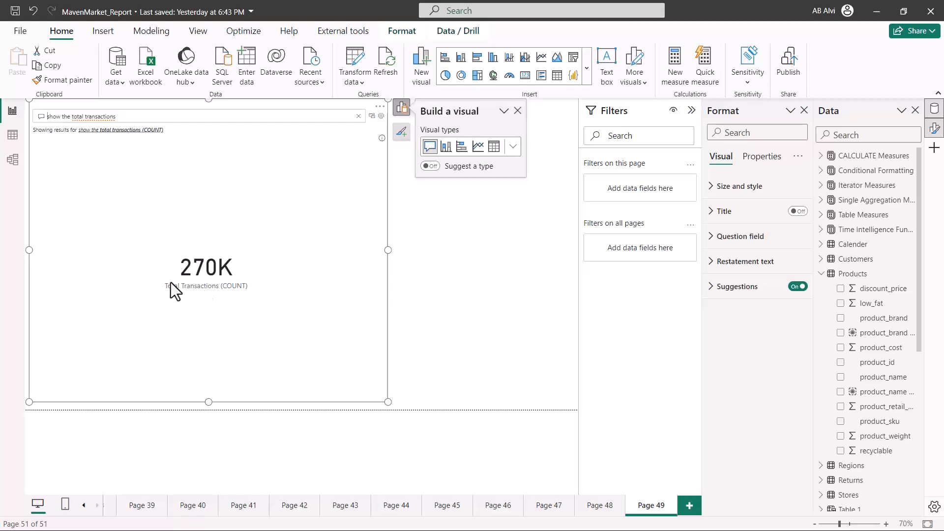
mouse_move(162, 279)
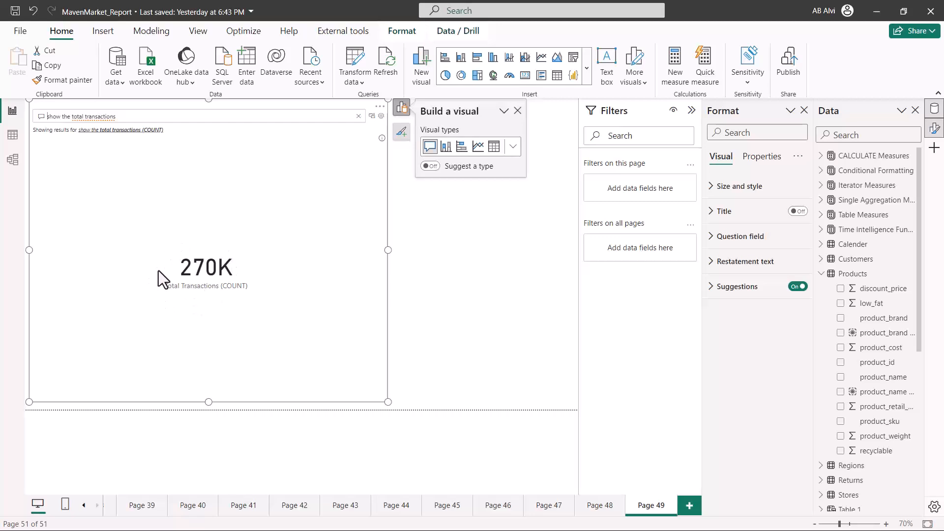
mouse_move(212, 300)
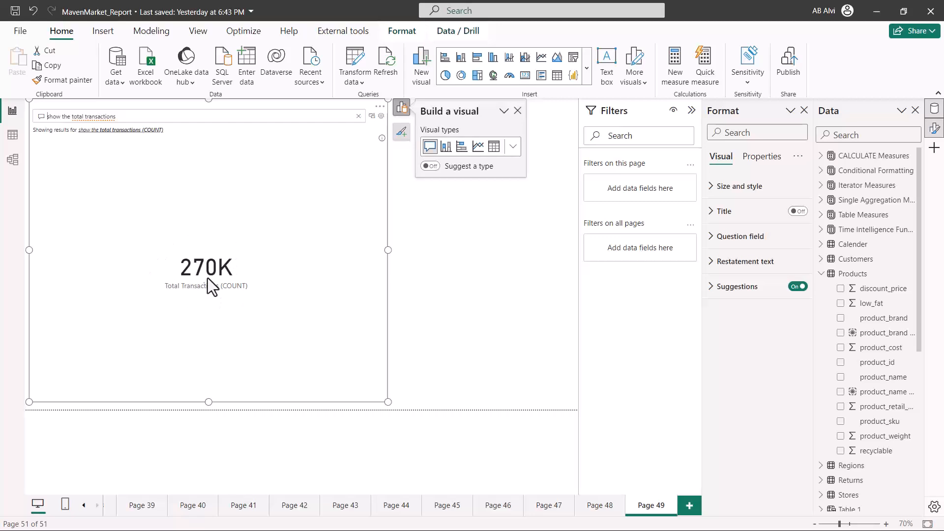
mouse_move(176, 257)
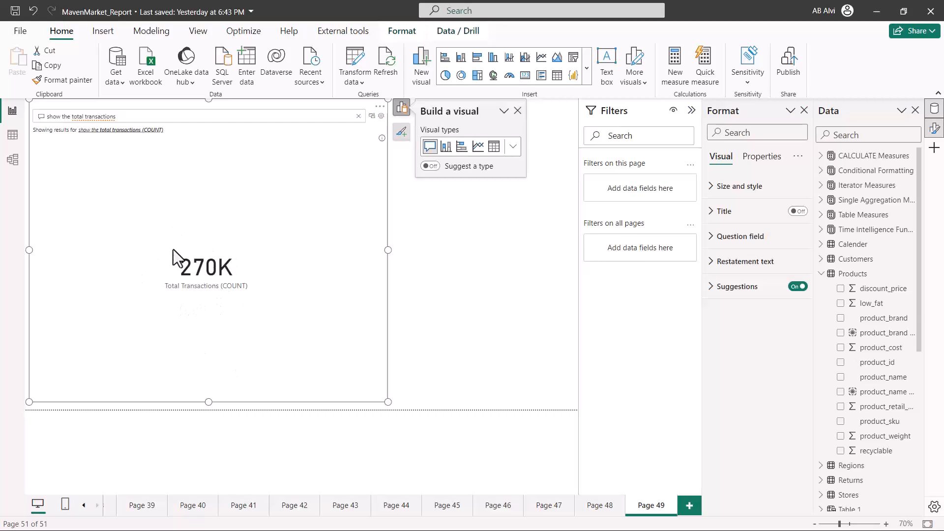
mouse_move(198, 219)
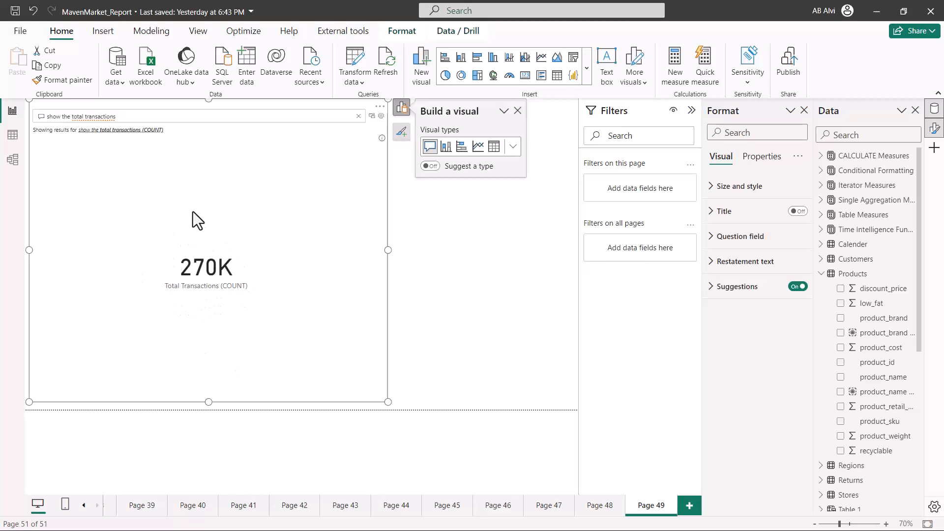
mouse_move(381, 127)
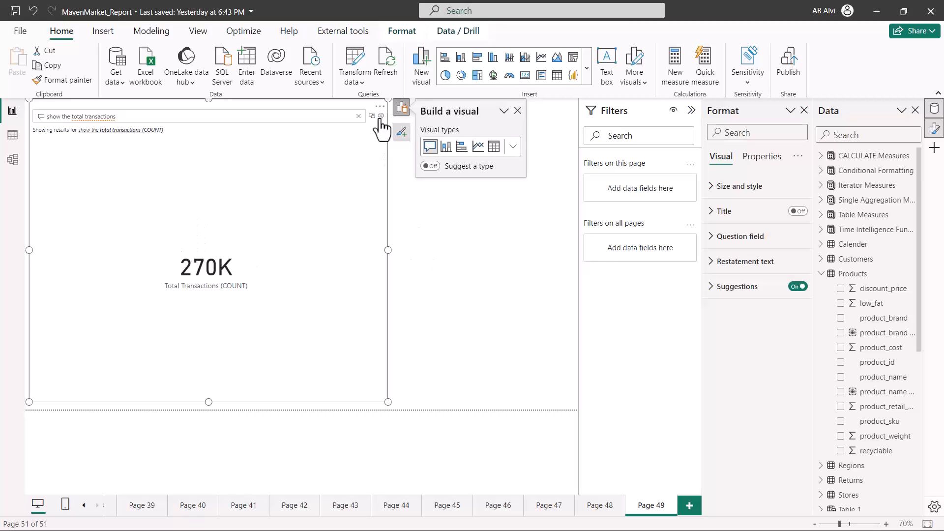
Step: Open Q&A setup from the visual's gear icon
click(381, 116)
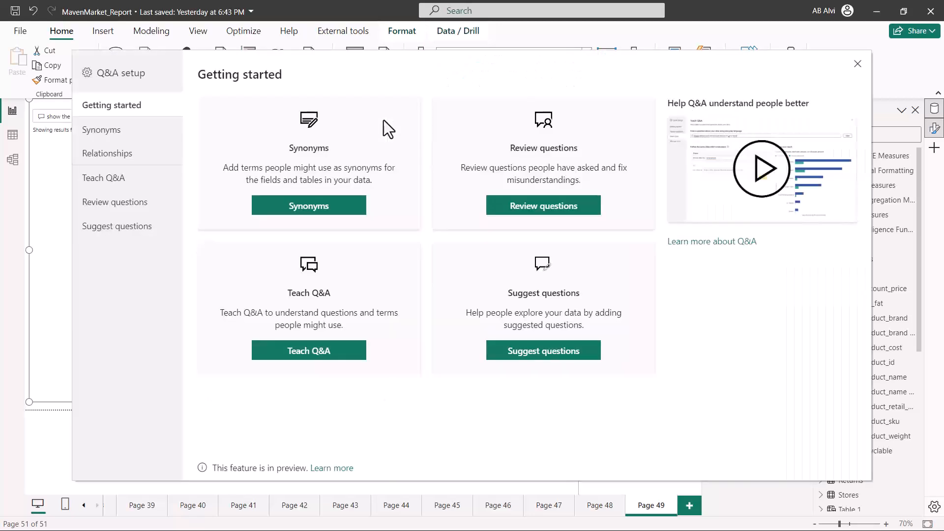
mouse_move(300, 258)
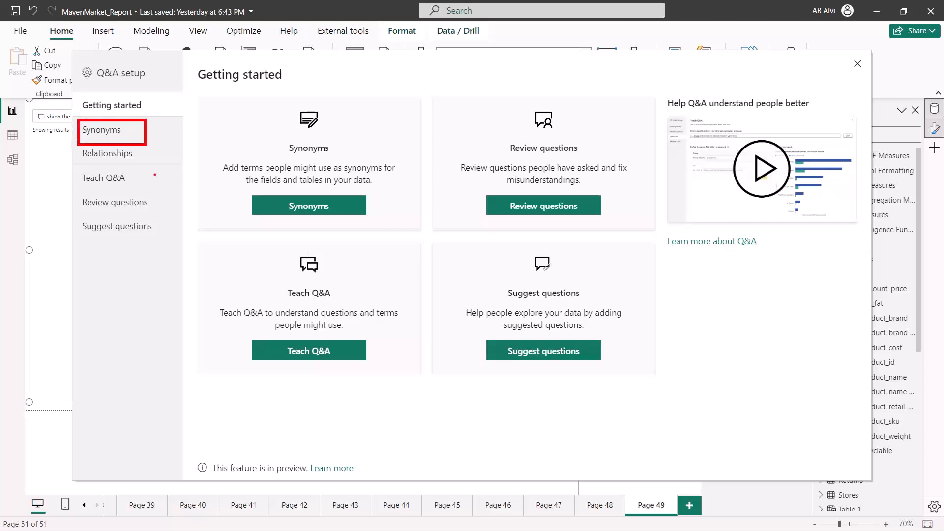
click(102, 130)
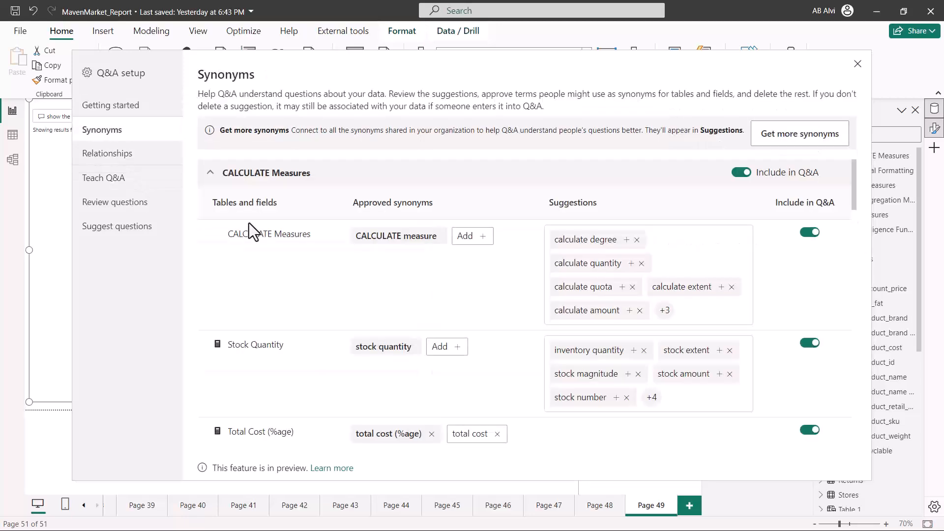
mouse_move(511, 230)
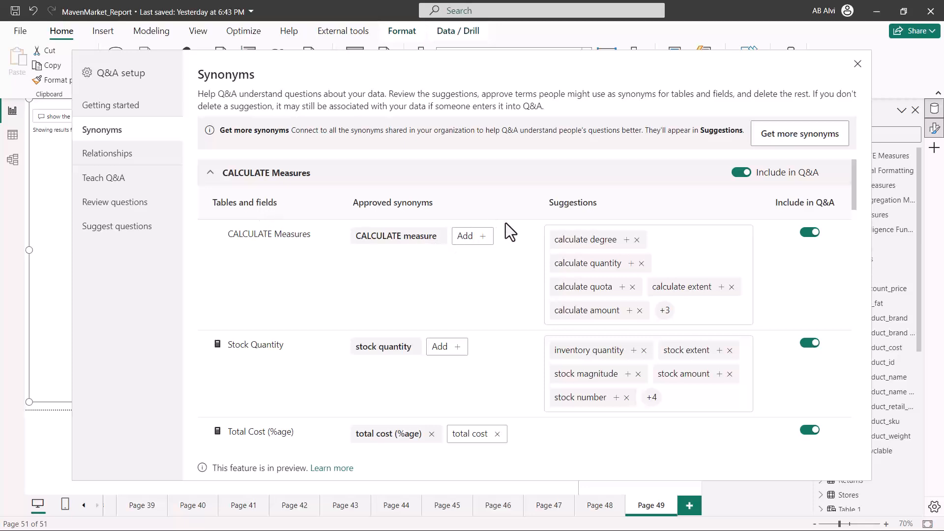
scroll(down, 3)
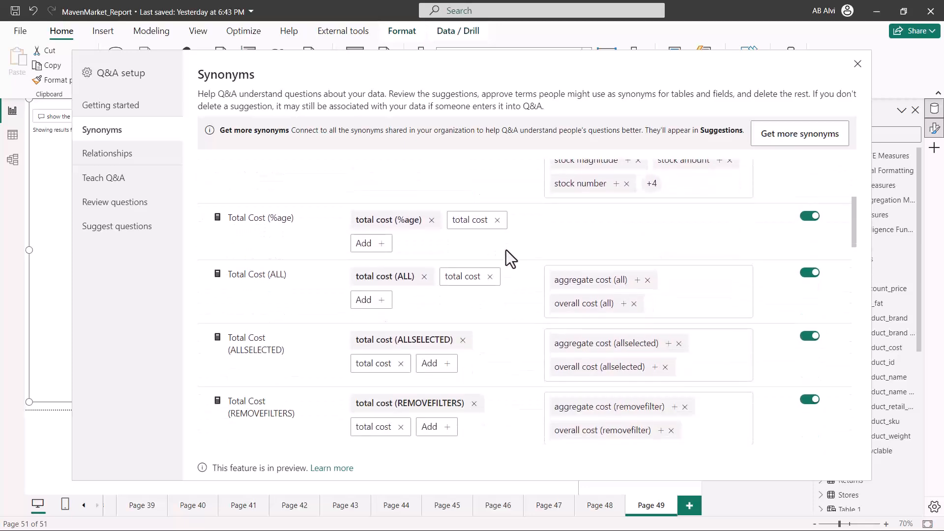
mouse_move(575, 305)
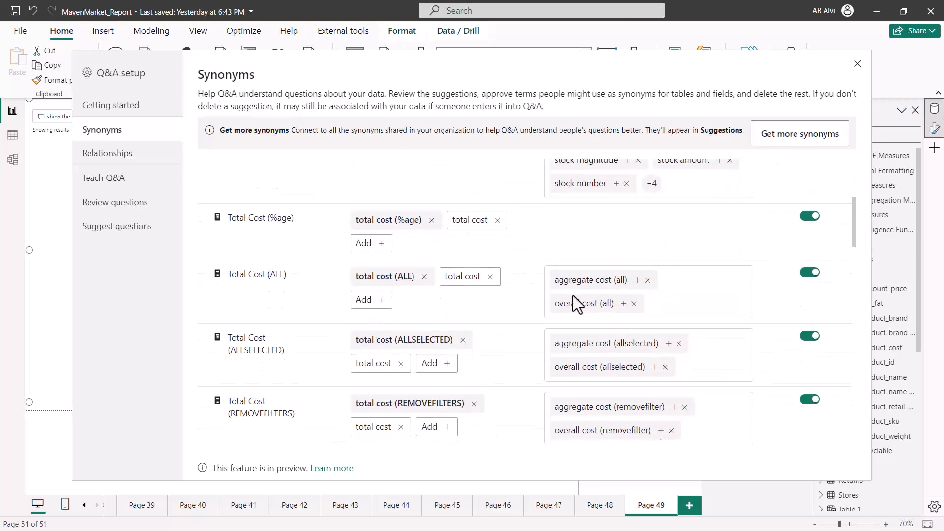
scroll(down, 3)
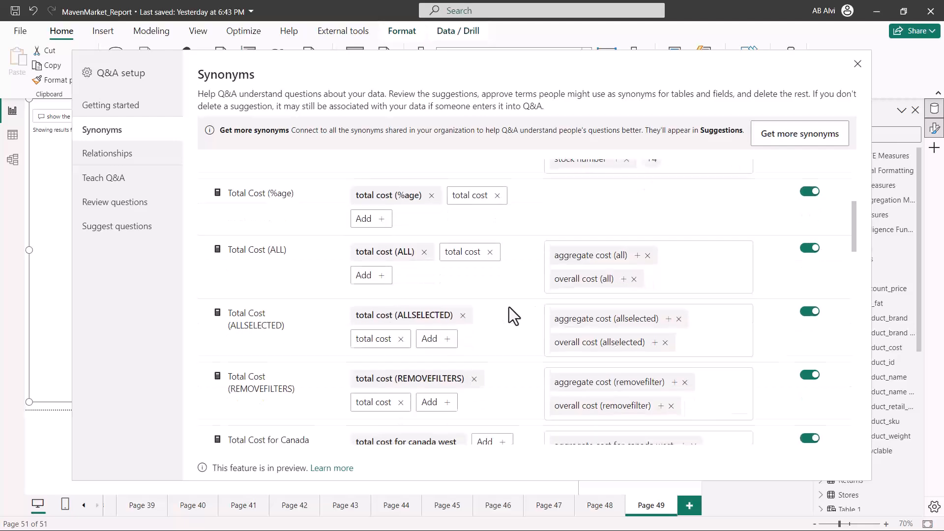
scroll(down, 3)
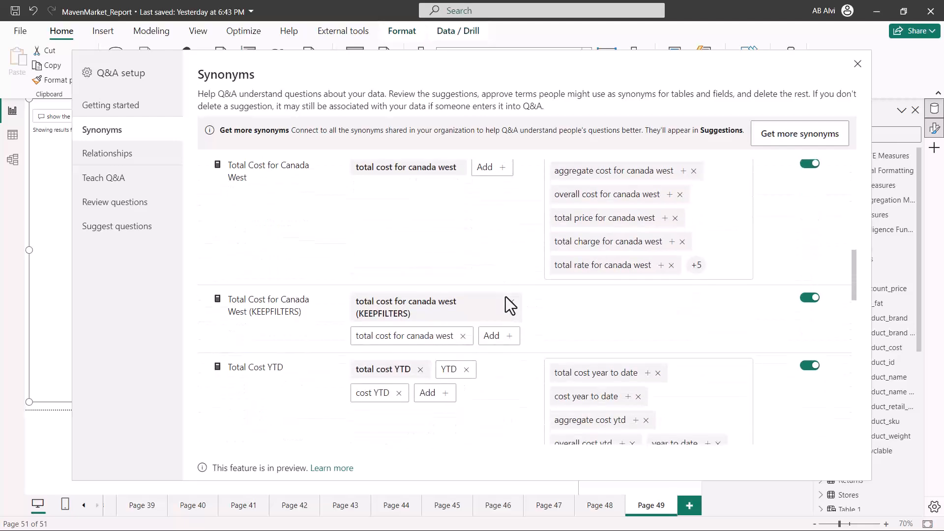
scroll(down, 3)
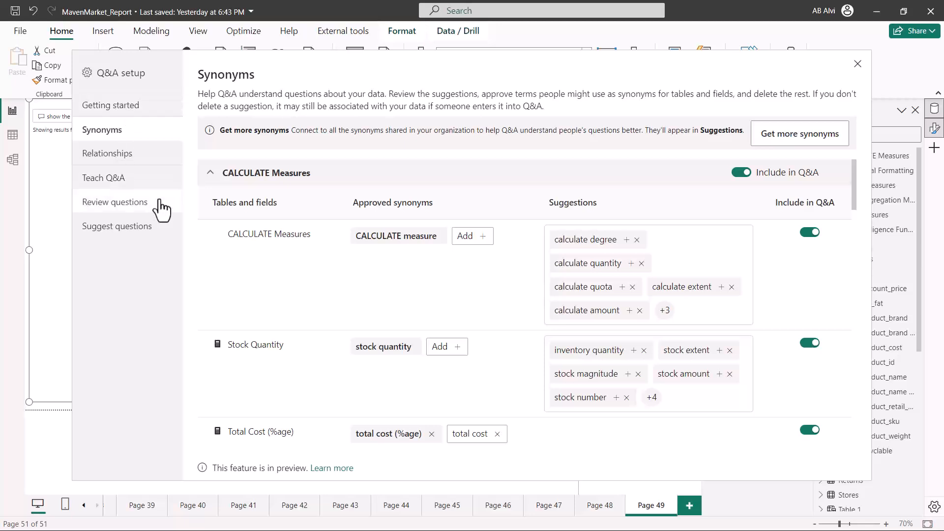
mouse_move(108, 189)
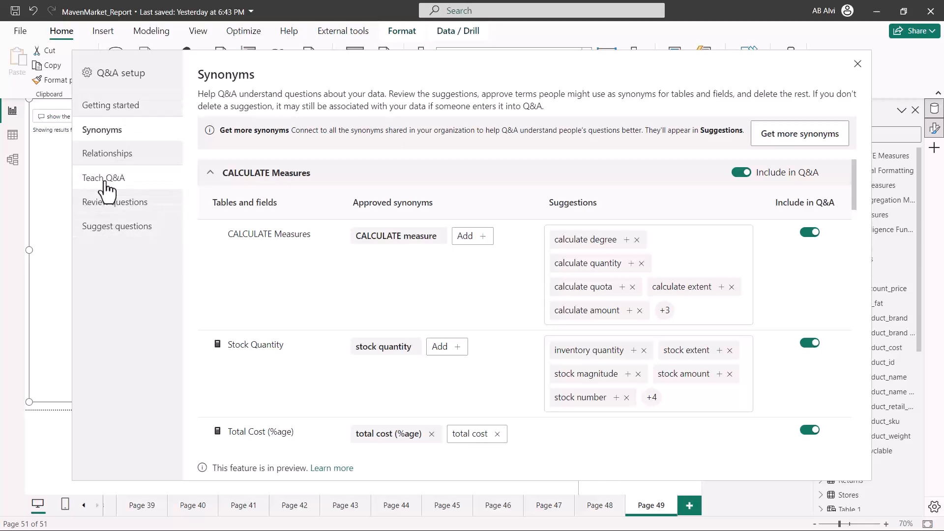
Step: Switch to the Teach Q&A page in Q&A setup
click(103, 179)
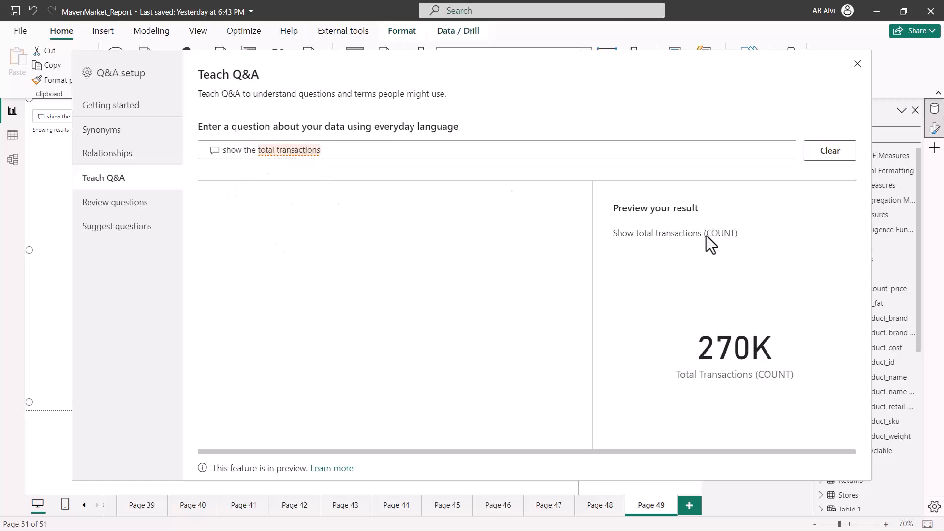
mouse_move(259, 114)
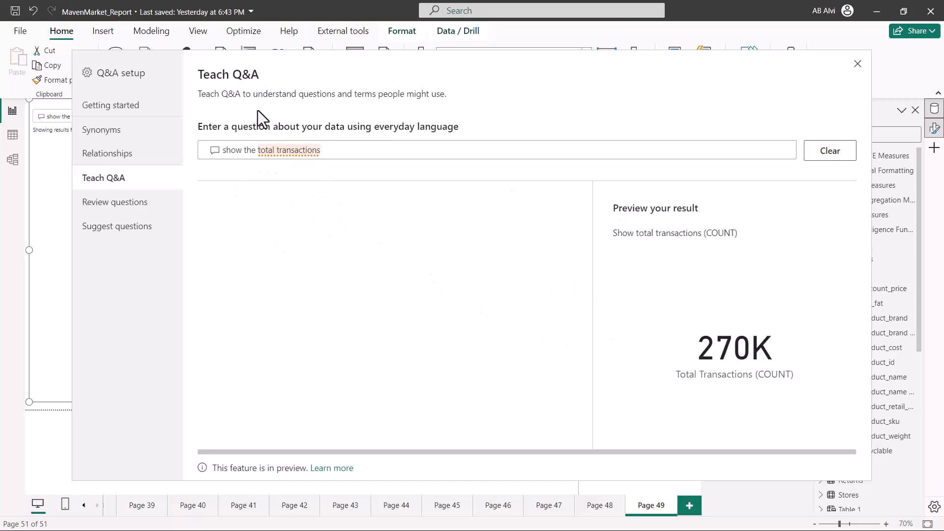
mouse_move(366, 312)
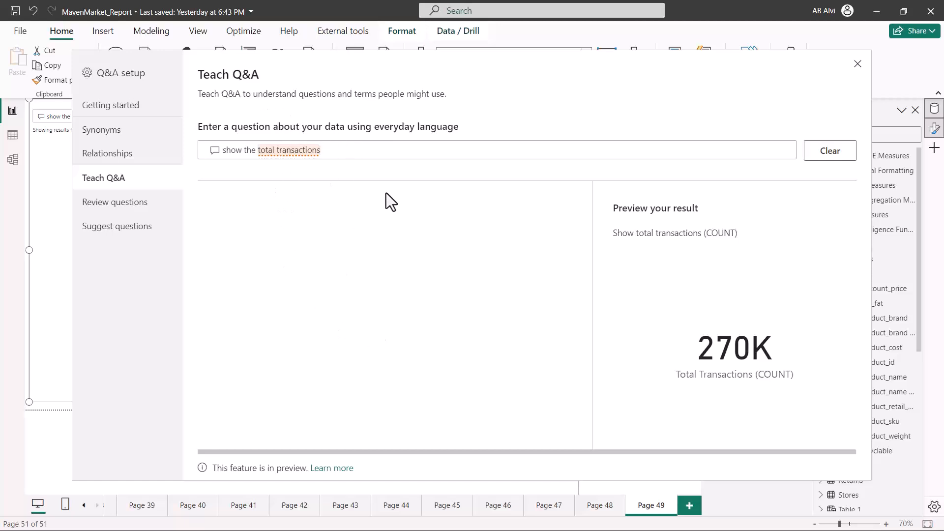
Step: Switch to the Review questions page in Q&A setup
click(115, 202)
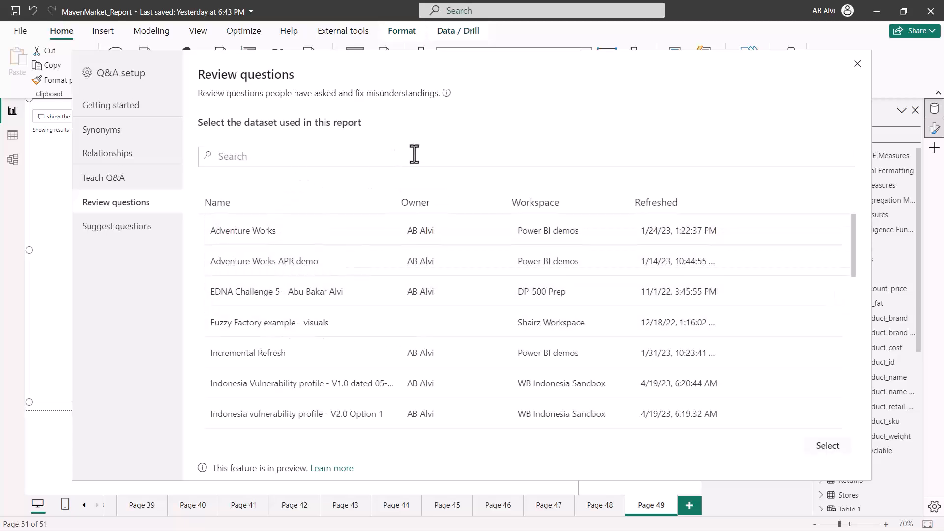
mouse_move(445, 163)
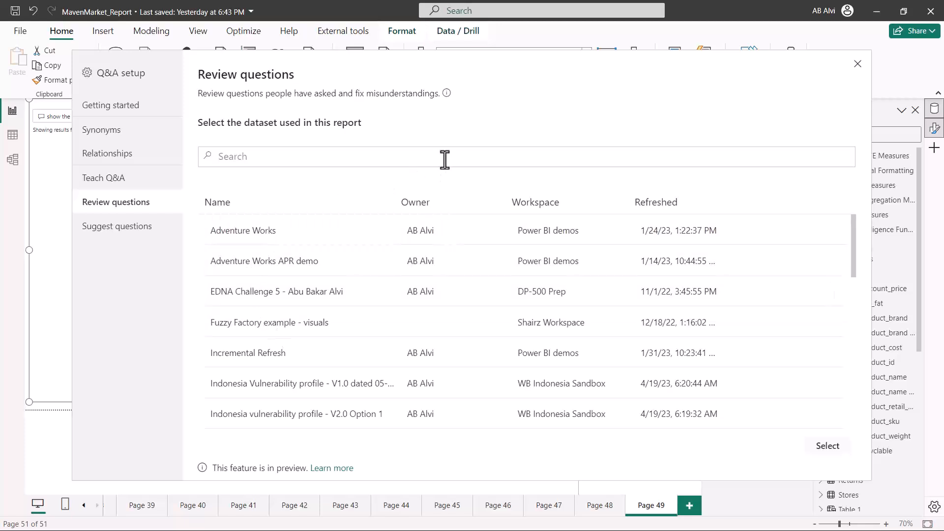
mouse_move(206, 224)
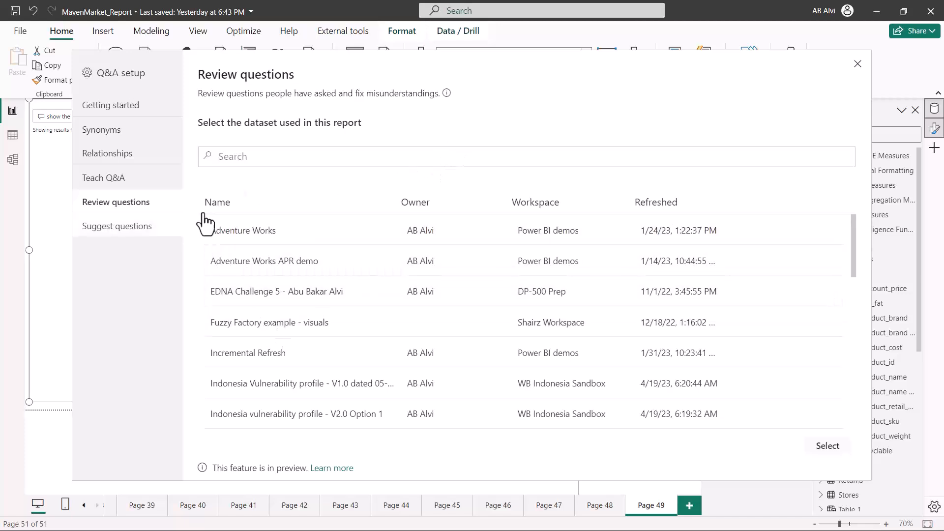
Step: Switch to the Suggest questions page in Q&A setup
click(117, 225)
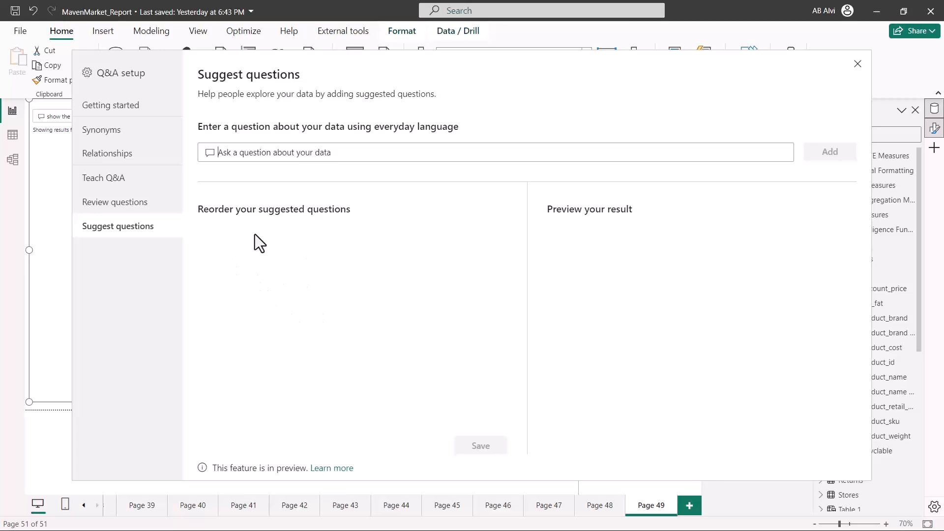
mouse_move(404, 229)
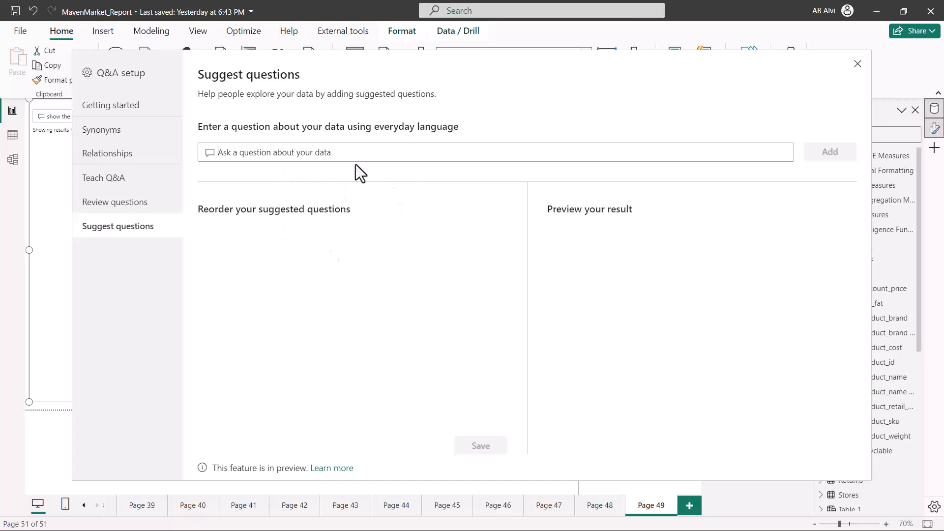
mouse_move(367, 223)
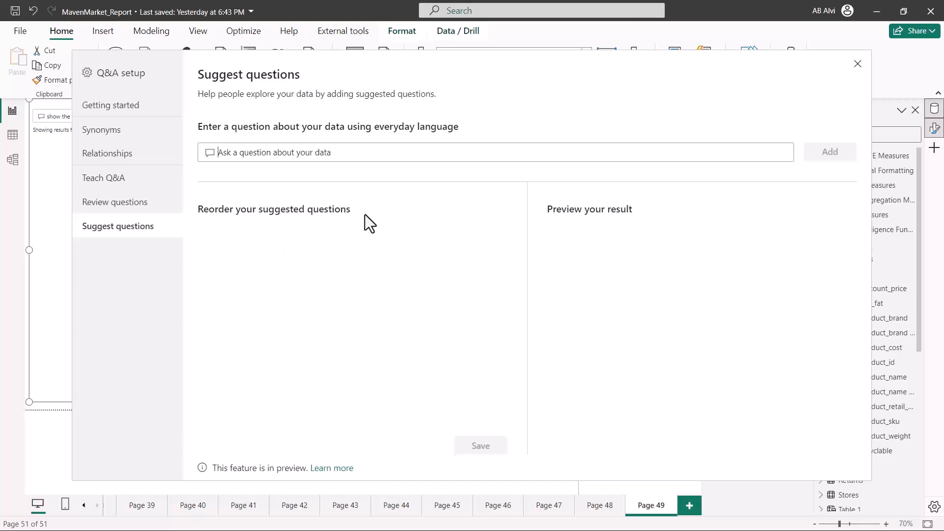
mouse_move(838, 106)
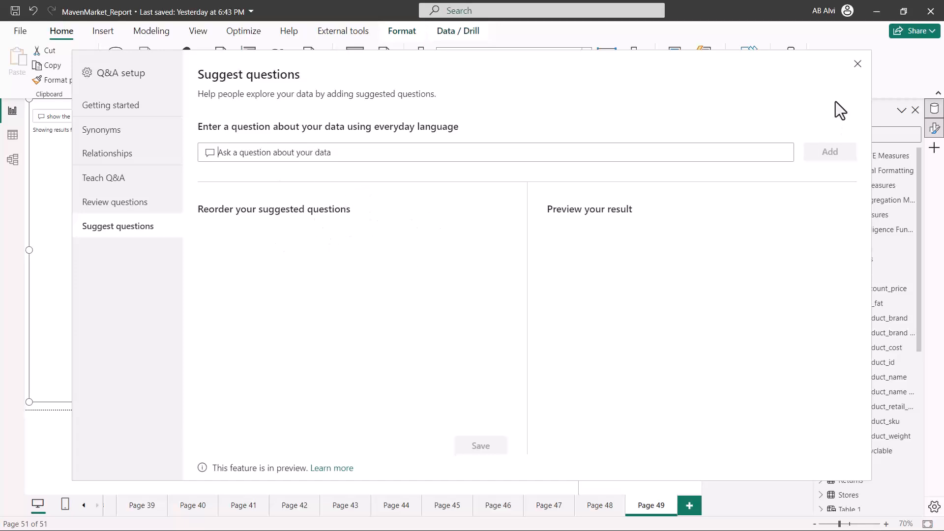
mouse_move(734, 133)
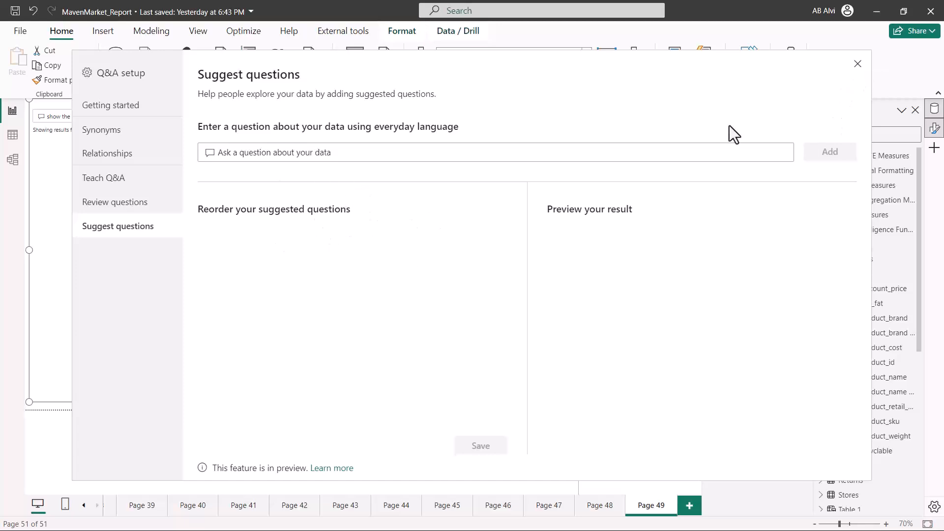
Step: Close Q&A setup and ask 'show the total transactions' in the Q&A visual
click(857, 64)
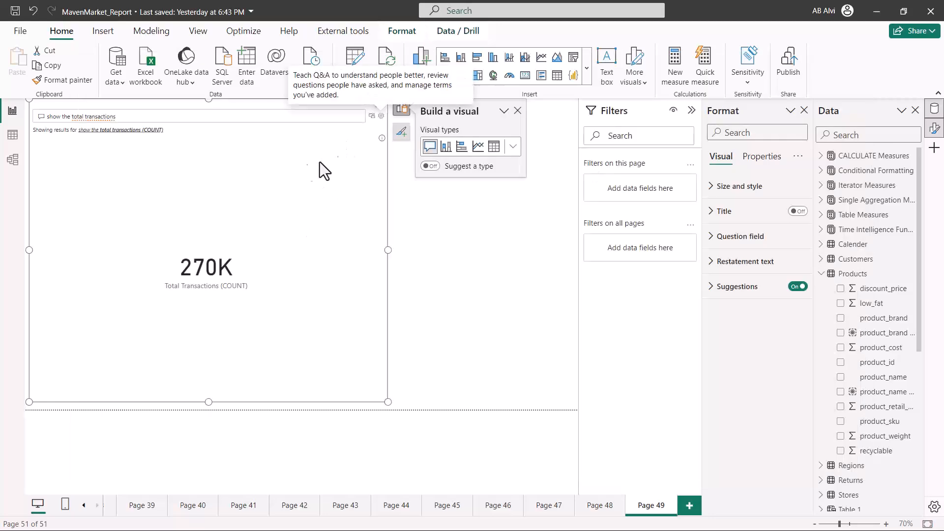
mouse_move(264, 275)
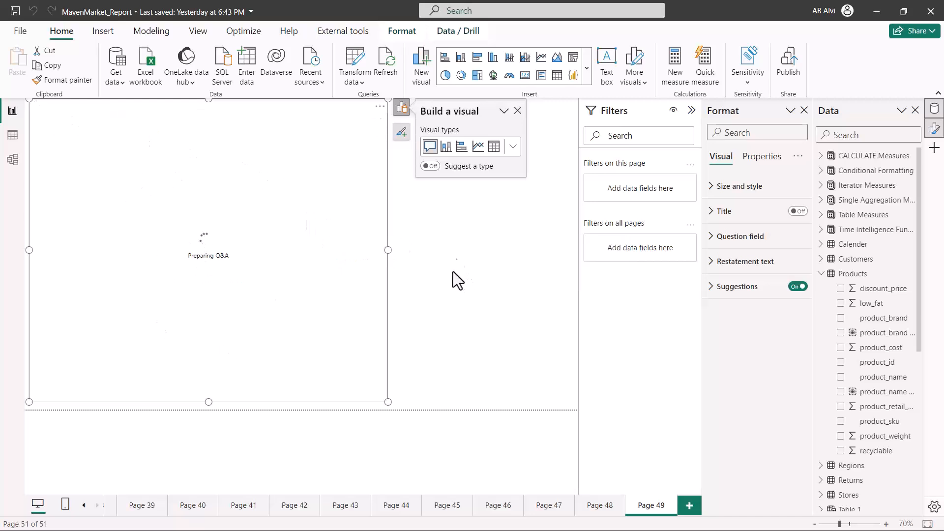
mouse_move(266, 209)
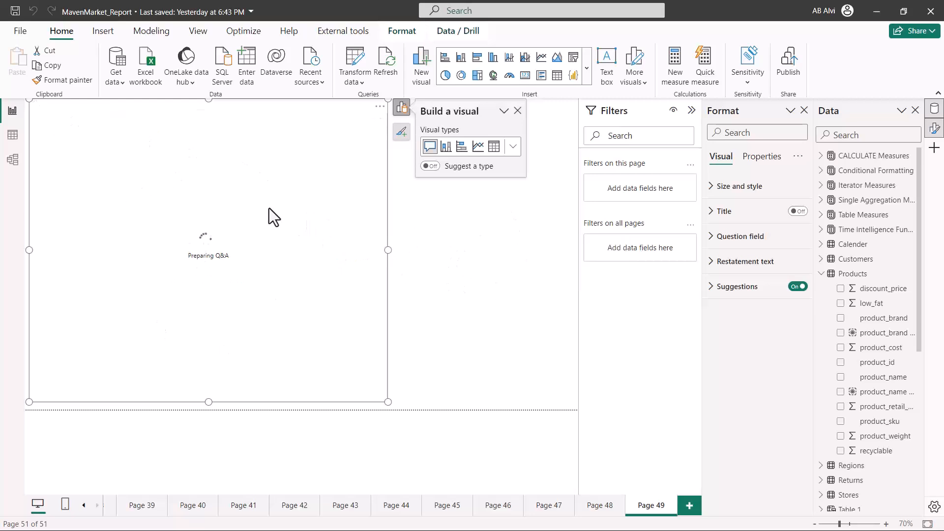
text(show the total transactions)
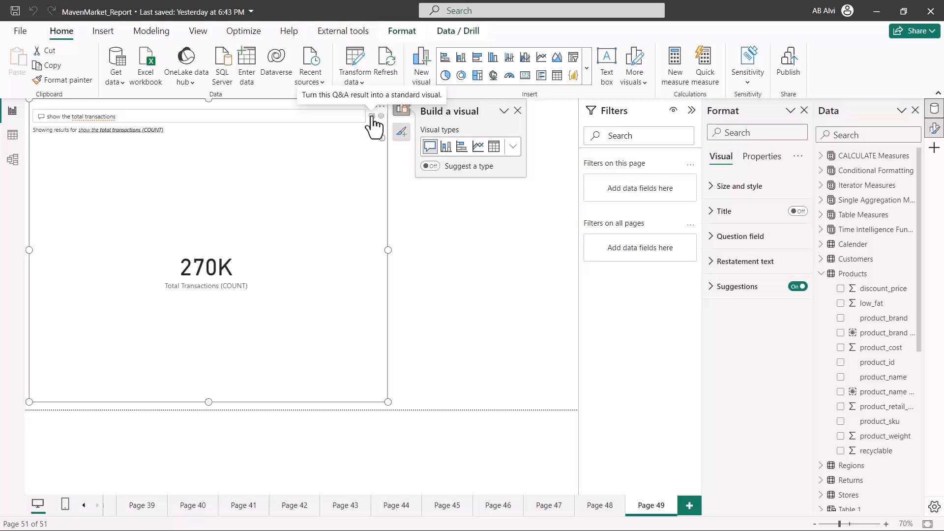
Step: Turn the 270K Q&A answer into a standard card and shrink it to a small tile
click(373, 117)
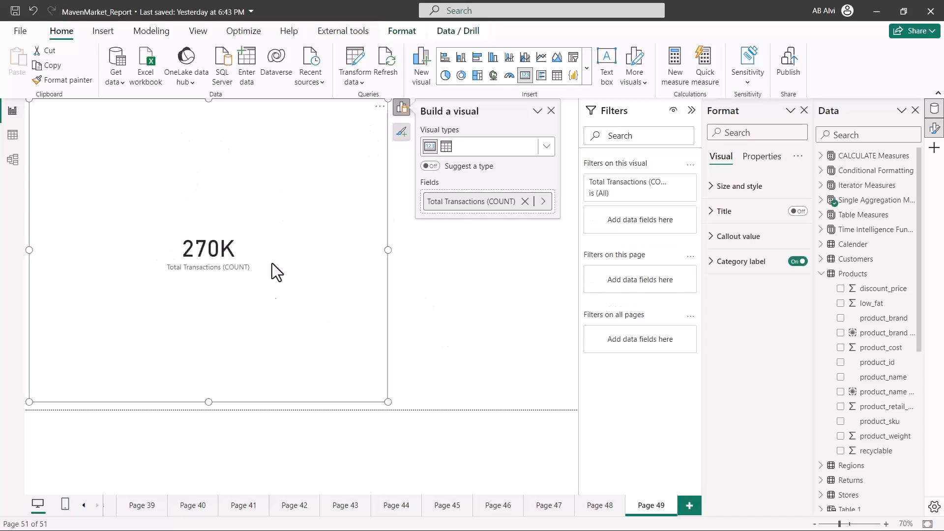
mouse_move(390, 403)
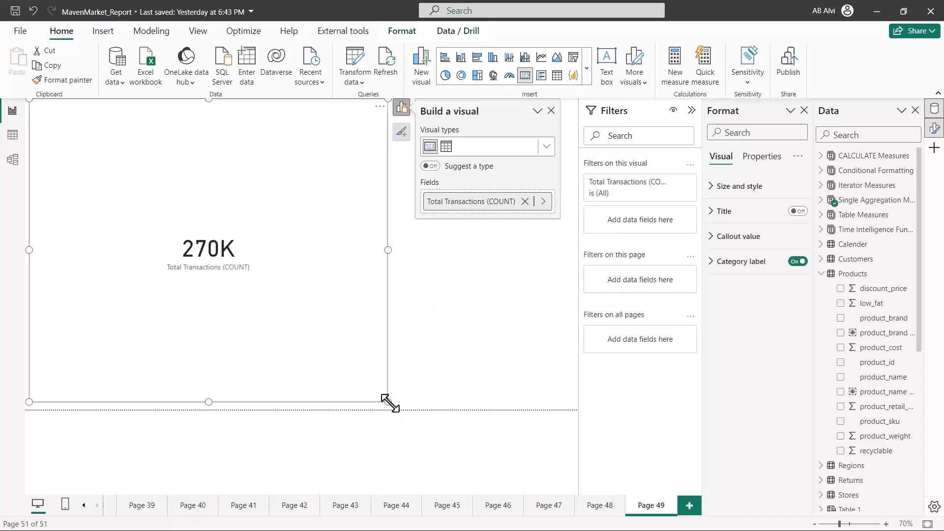
drag(389, 402, 188, 264)
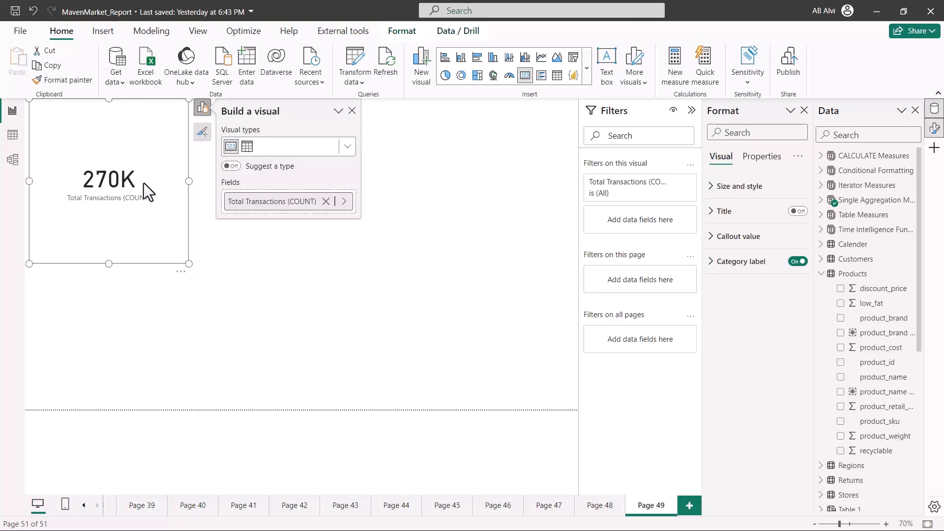
mouse_move(121, 170)
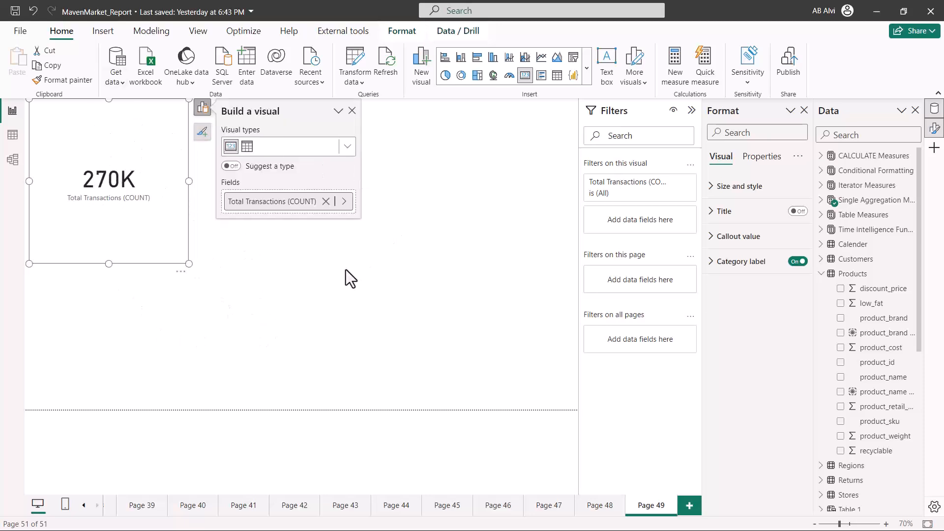
mouse_move(375, 175)
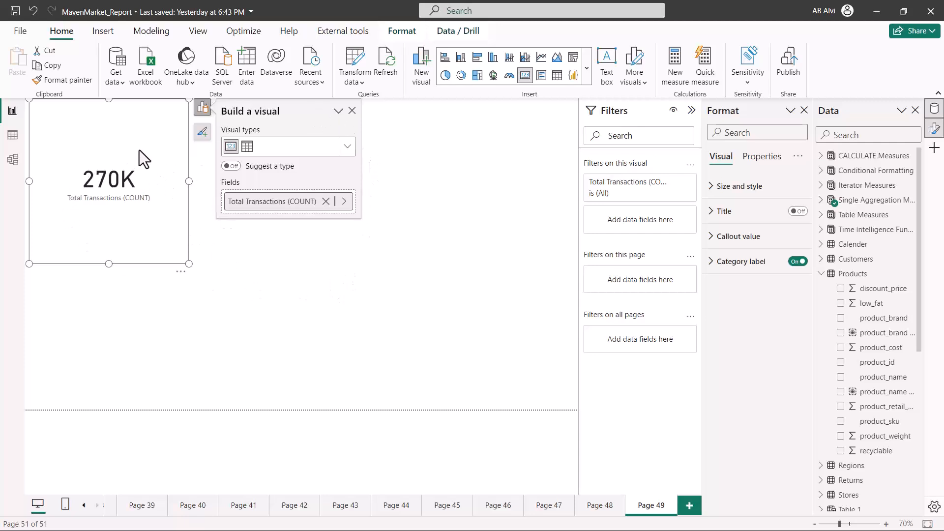
mouse_move(381, 305)
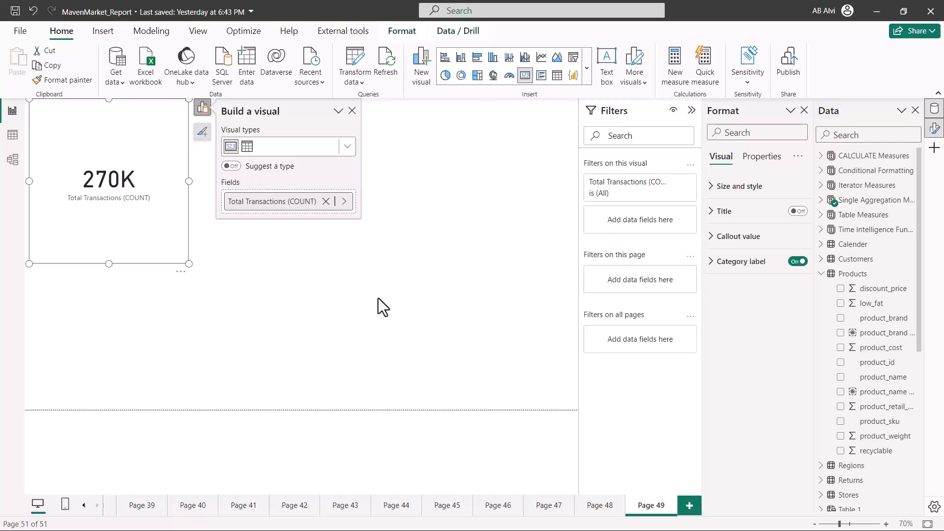
mouse_move(444, 242)
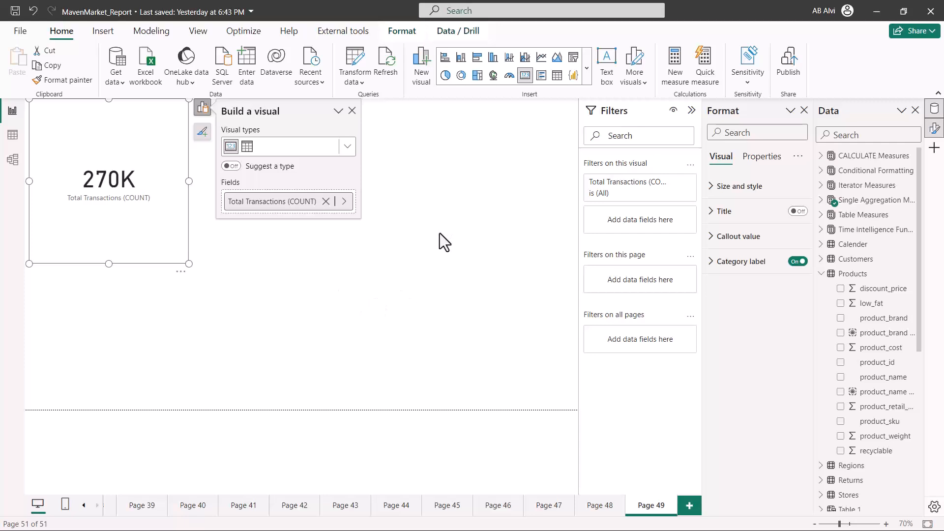
mouse_move(409, 205)
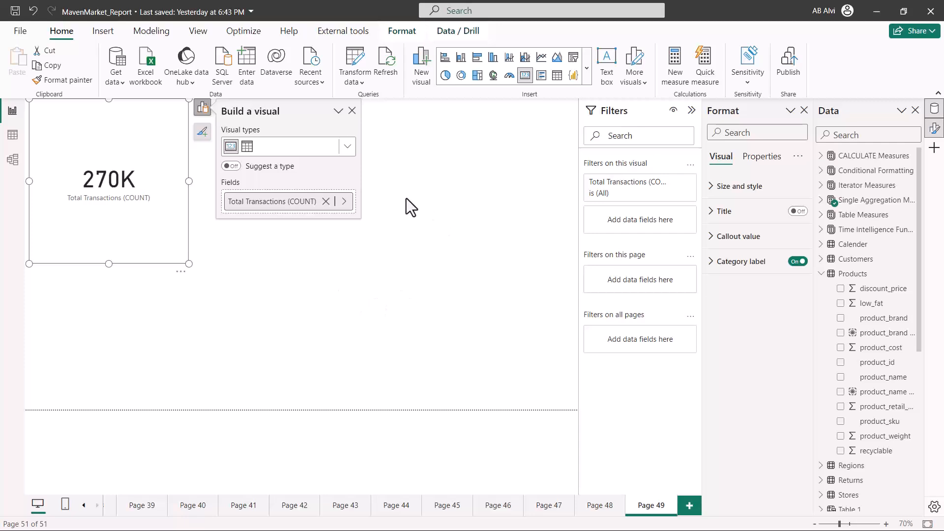